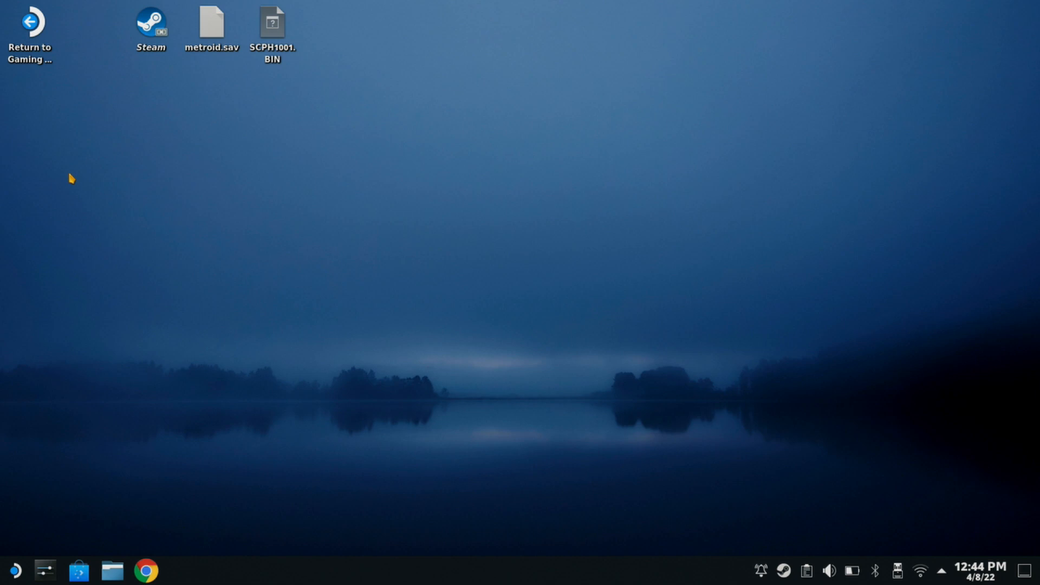
mouse_move(3, 109)
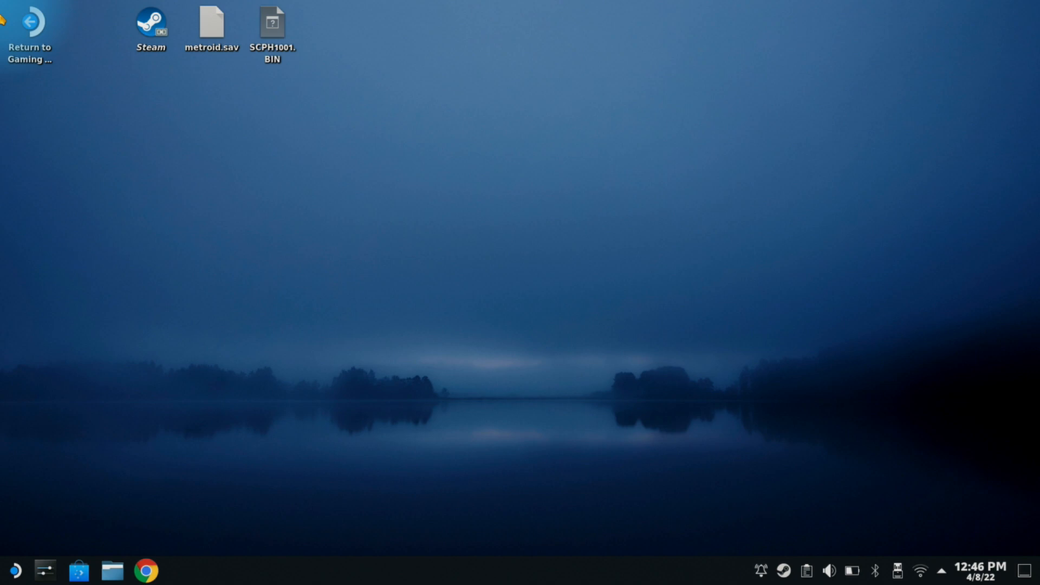
mouse_move(4, 137)
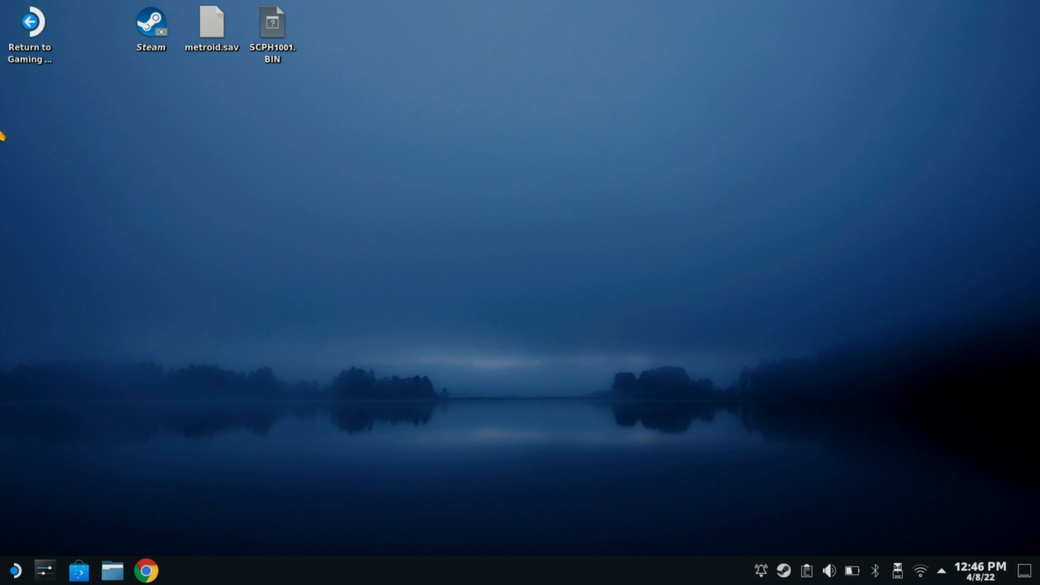
mouse_move(300, 427)
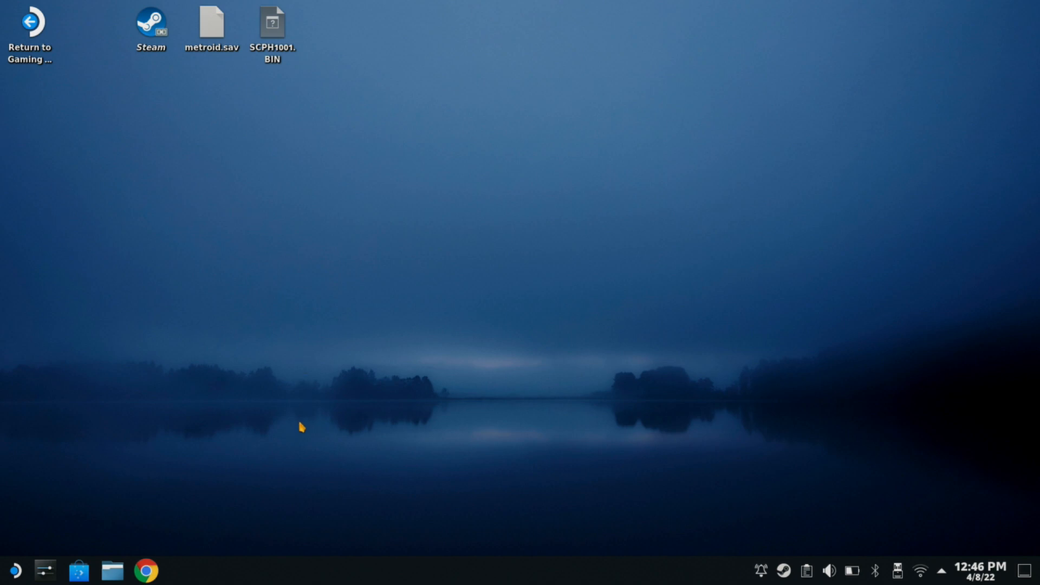
mouse_move(201, 521)
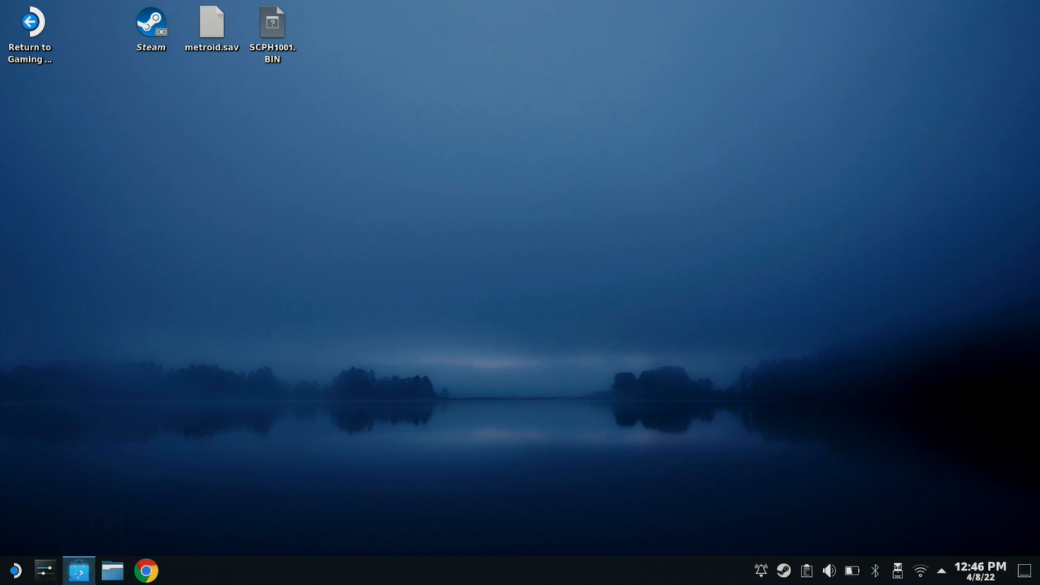
Step: Browse Discover's Applications > Games > Emulators list down to the installed DuckStation entry
click(78, 571)
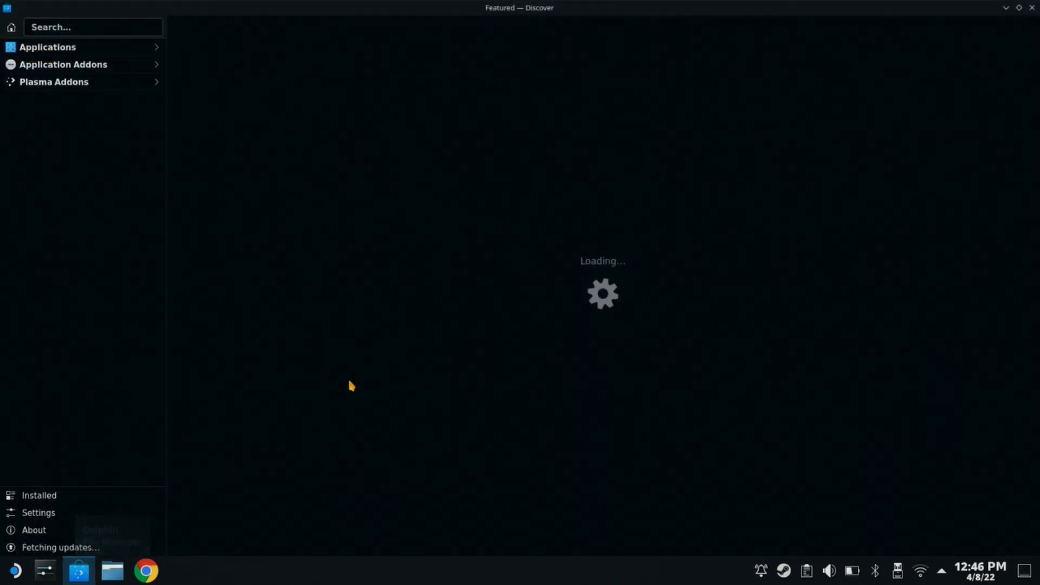
mouse_move(357, 372)
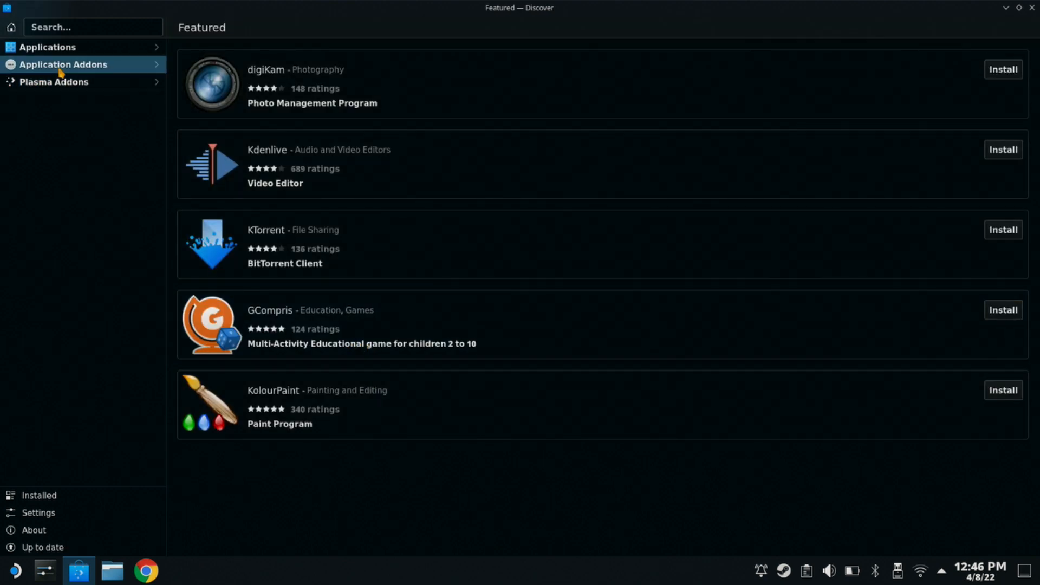
click(47, 47)
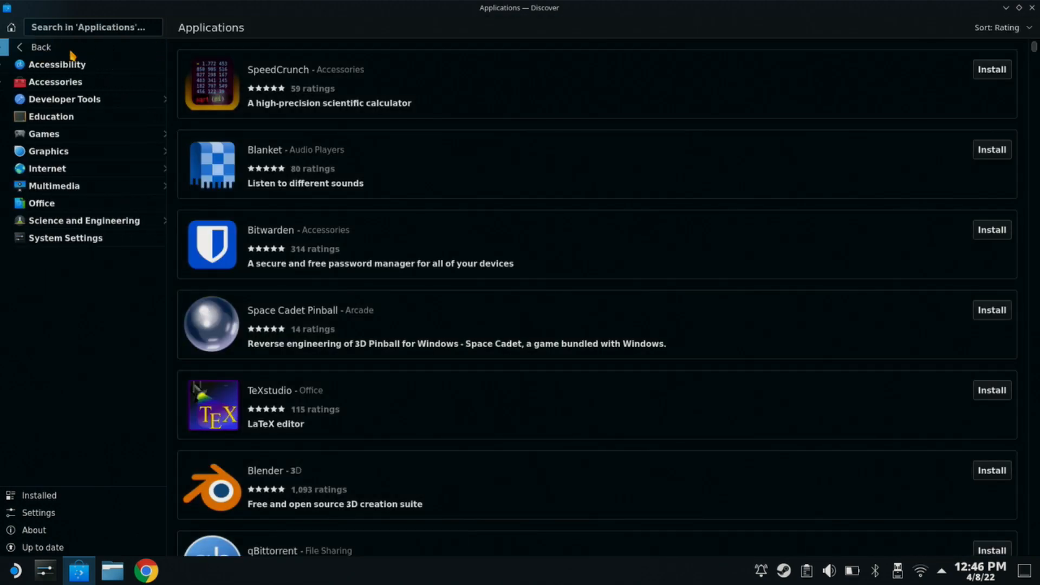
mouse_move(34, 134)
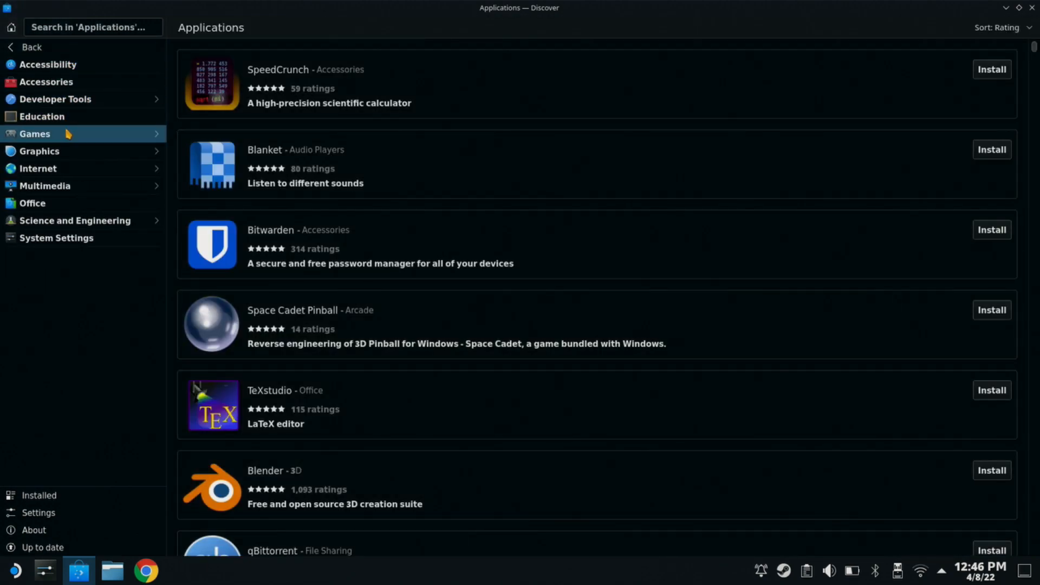
click(35, 133)
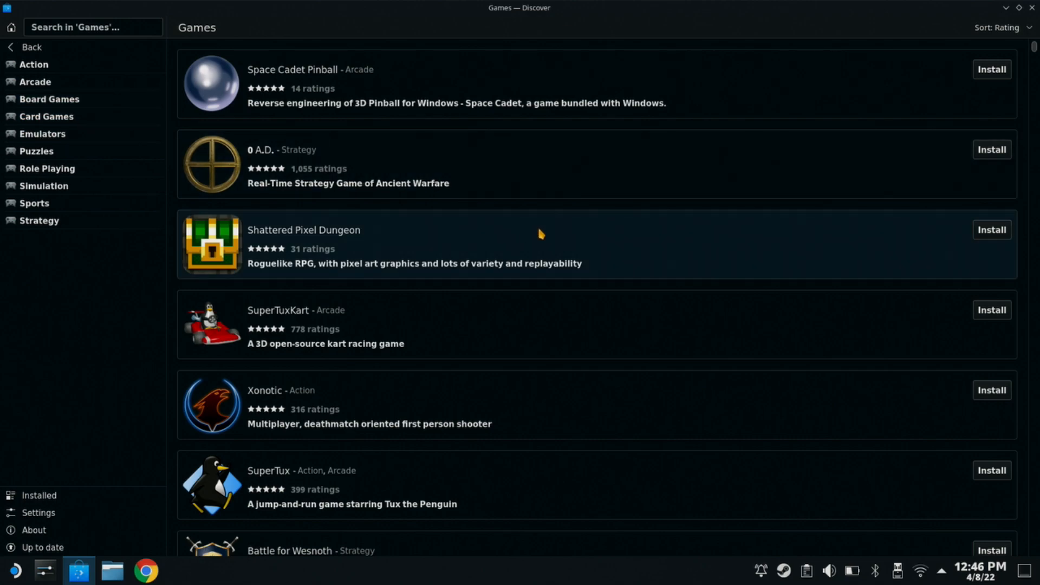
click(42, 134)
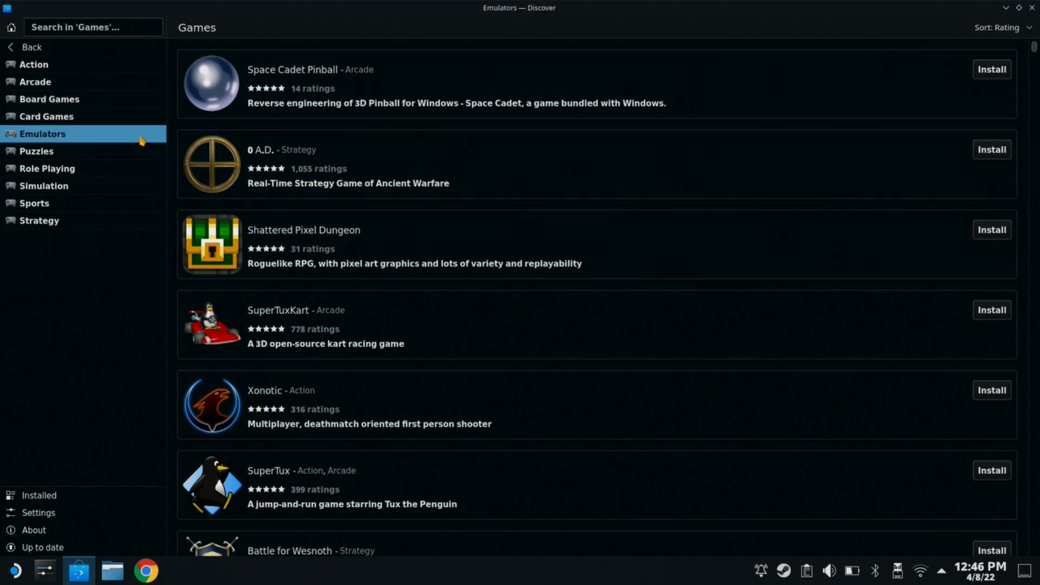
click(42, 133)
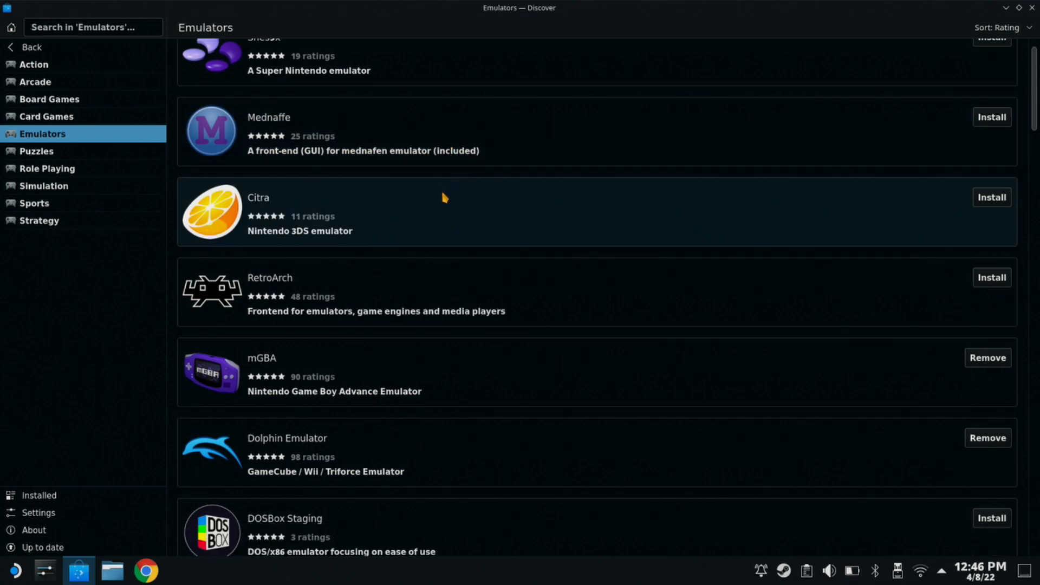
scroll(down, 3)
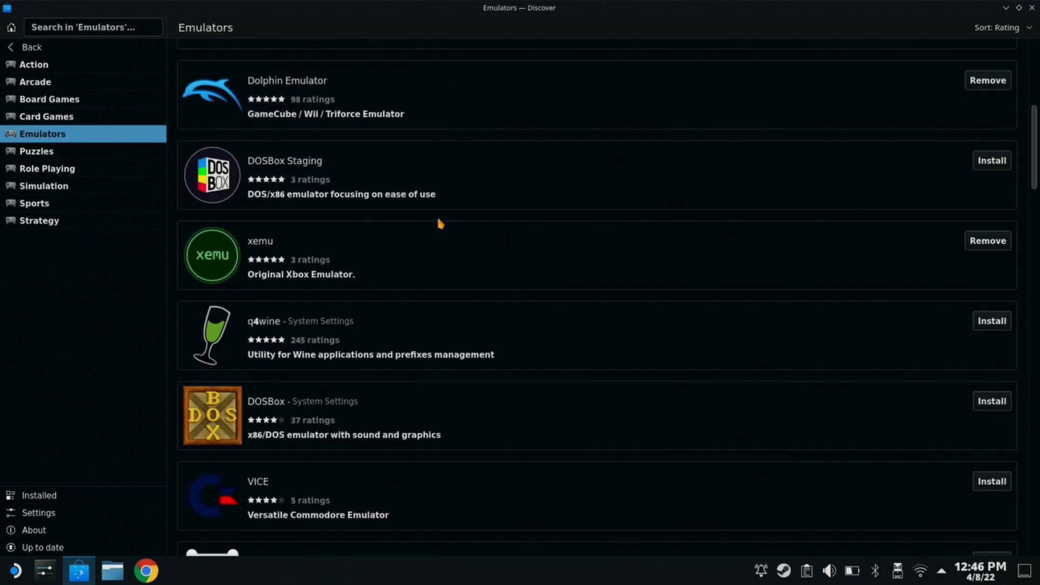
scroll(down, 3)
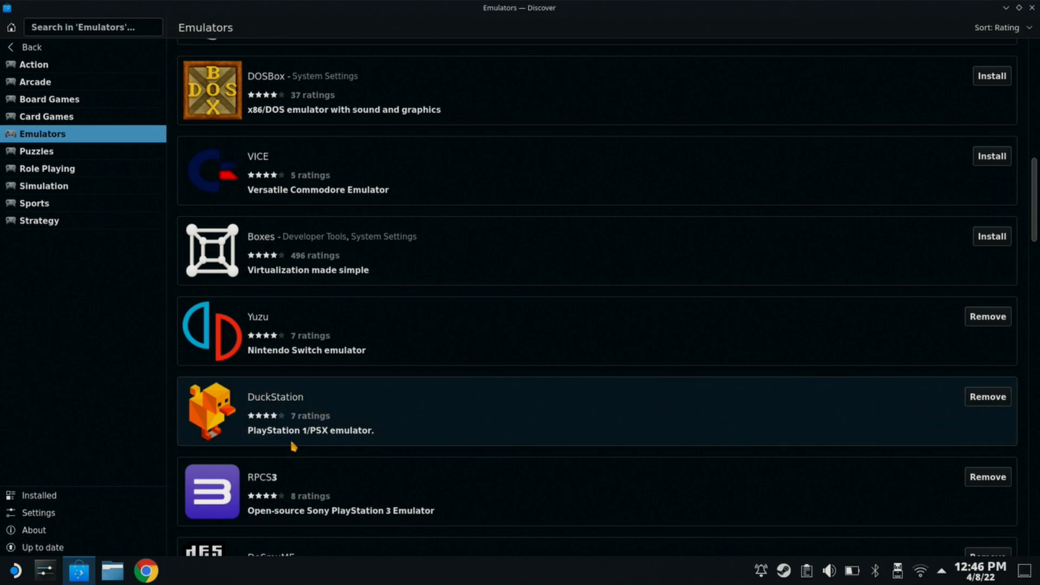
mouse_move(446, 397)
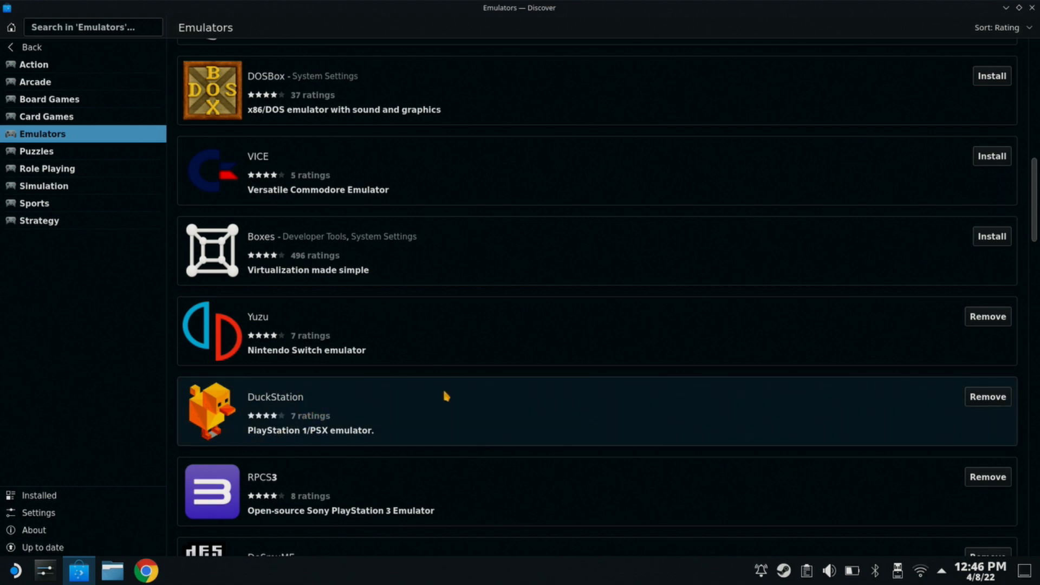
mouse_move(988, 397)
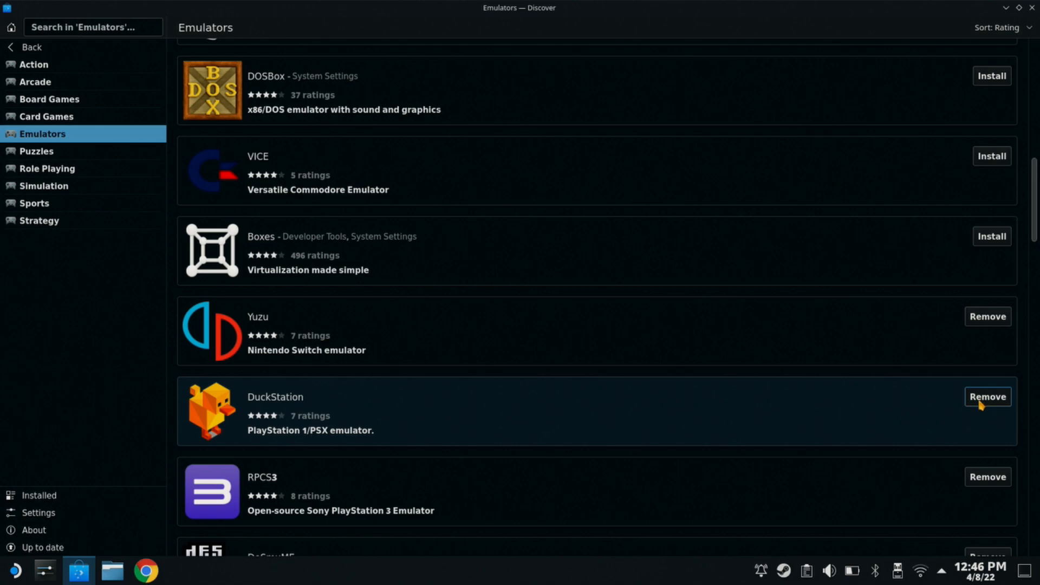
mouse_move(940, 370)
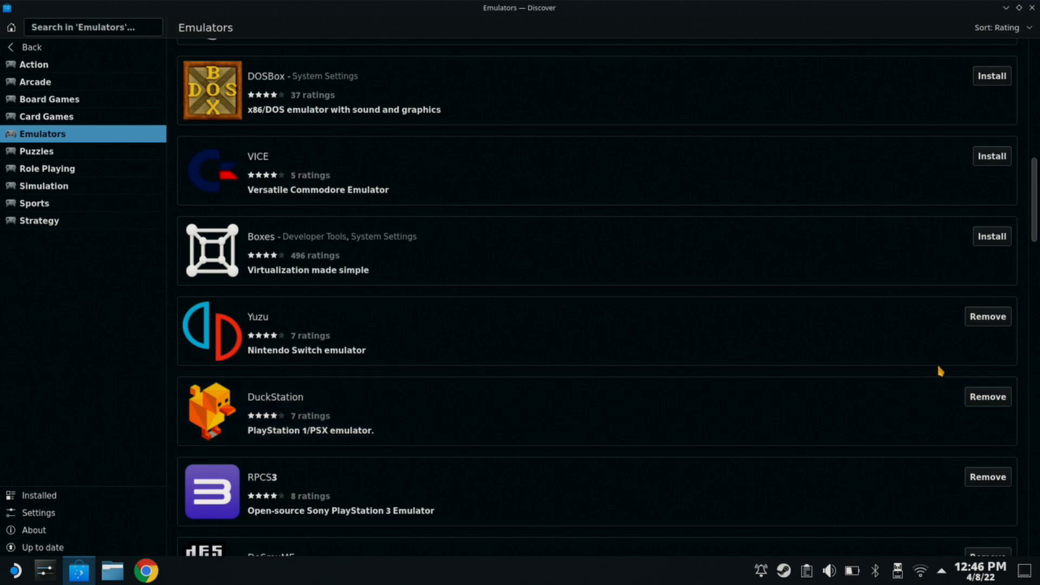
mouse_move(1032, 8)
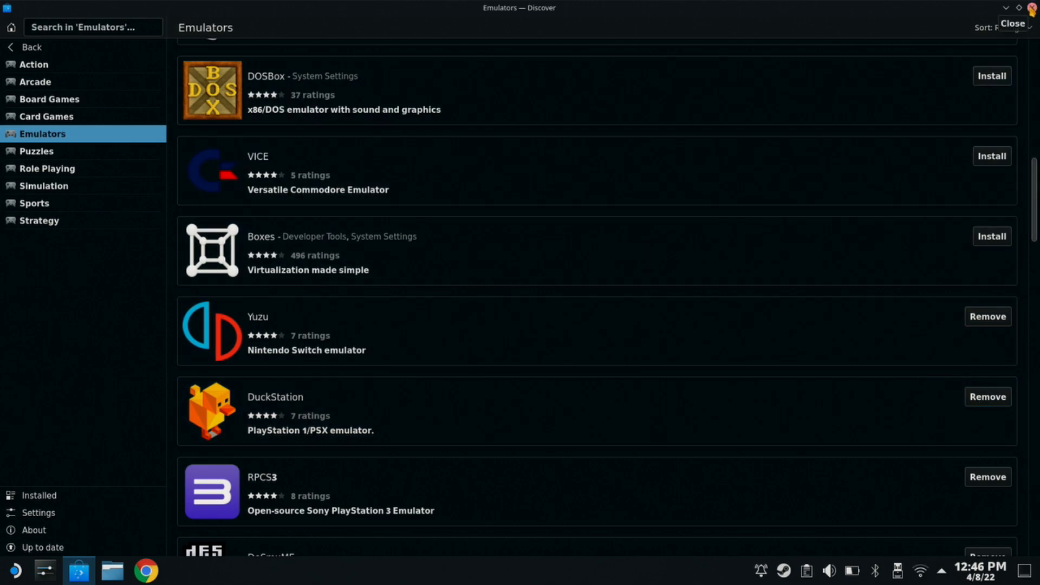
Step: Close Discover and launch DuckStation from the Application Launcher to its start screen
click(1012, 23)
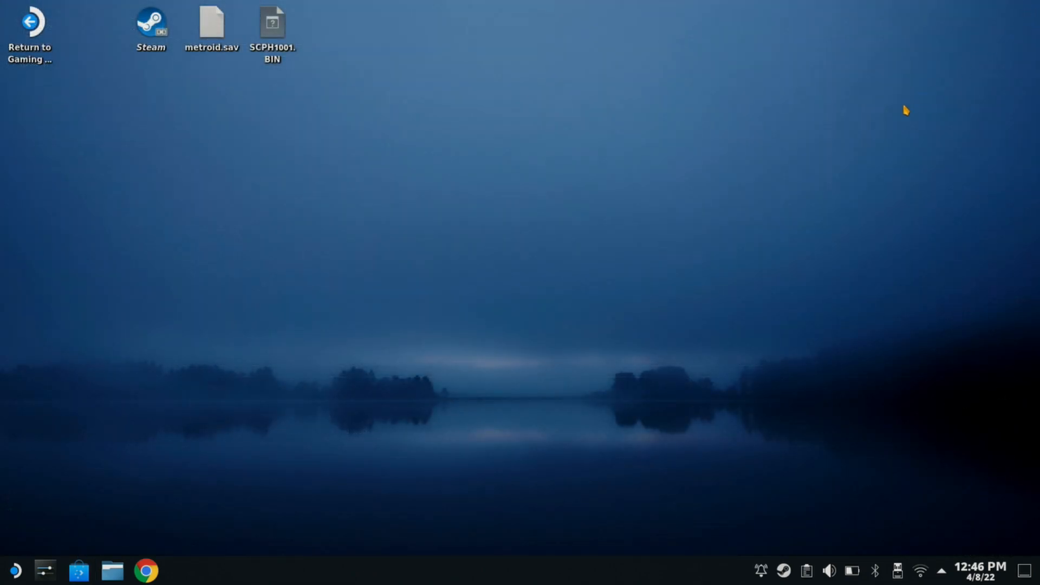
mouse_move(3, 531)
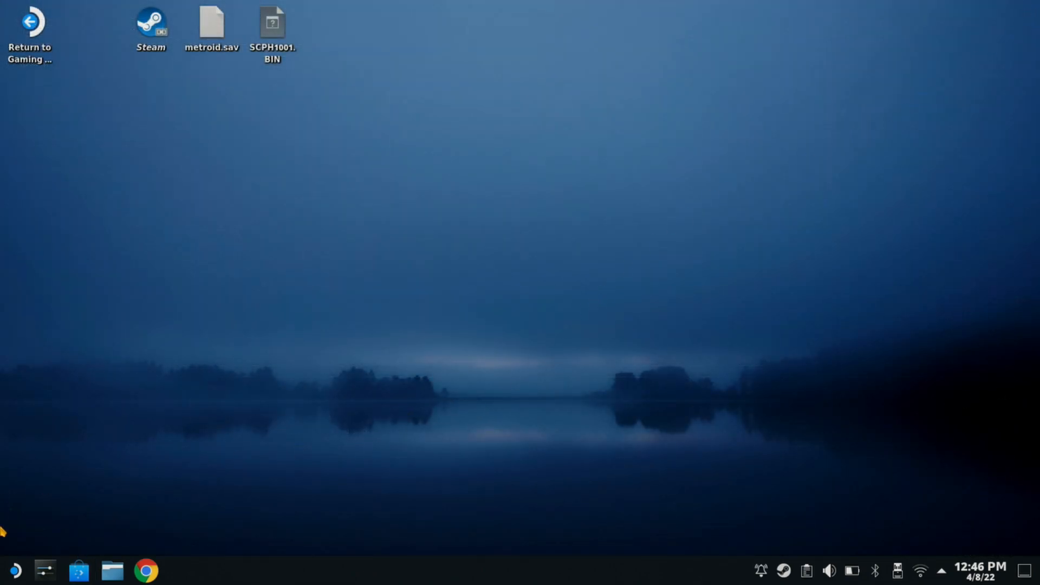
mouse_move(14, 571)
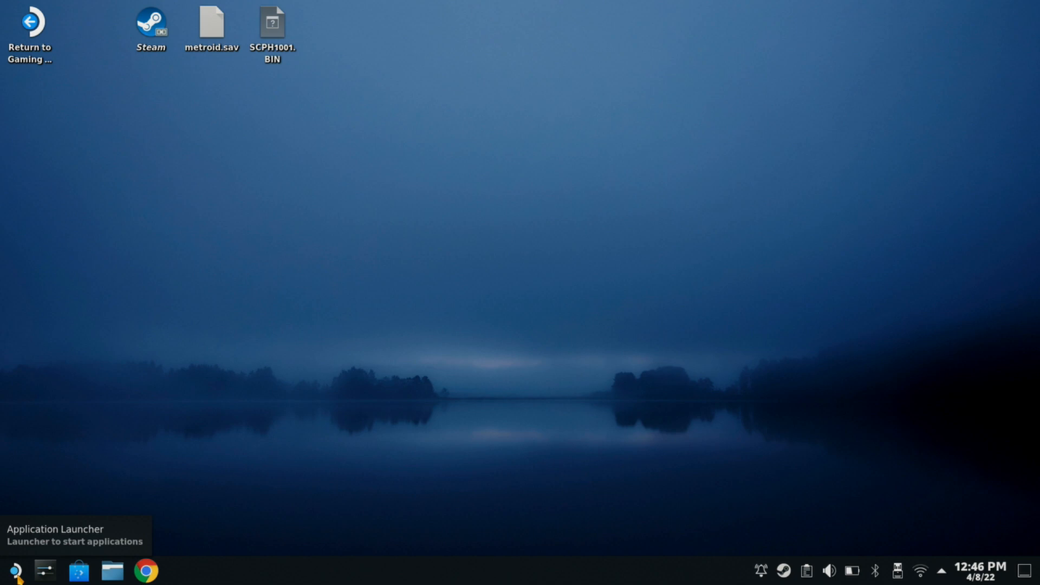
click(13, 570)
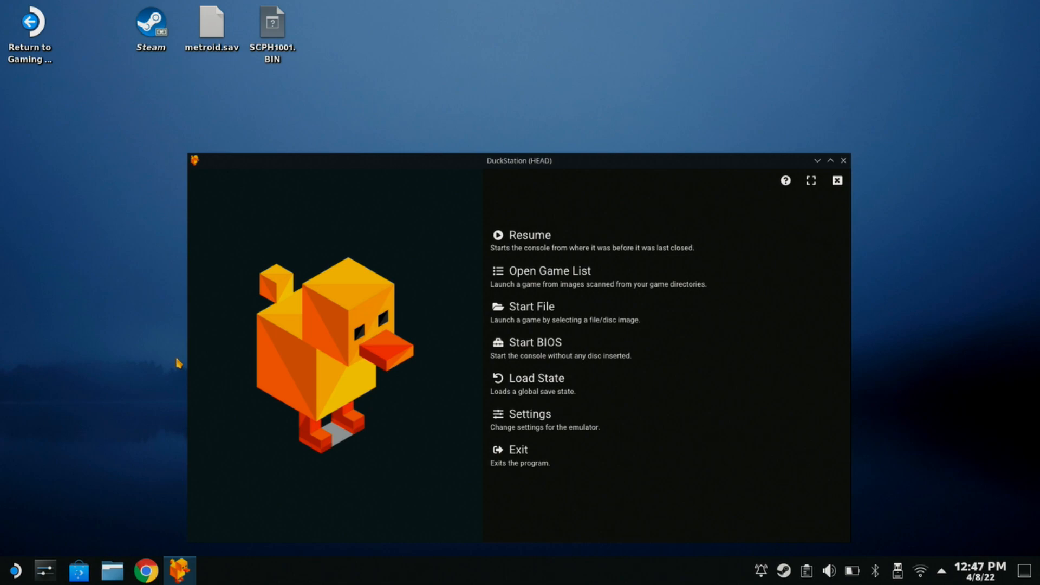
mouse_move(621, 185)
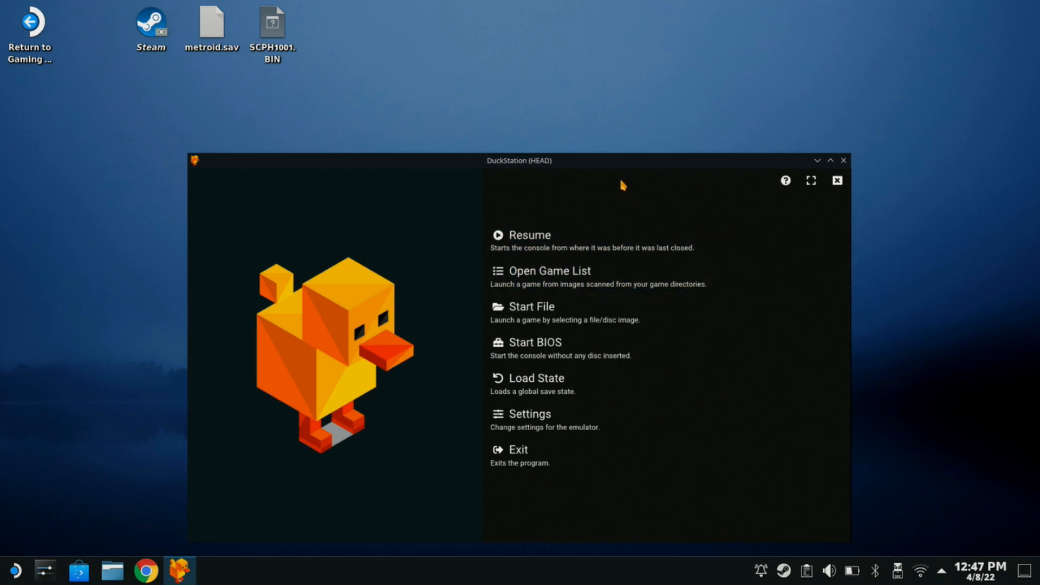
mouse_move(371, 468)
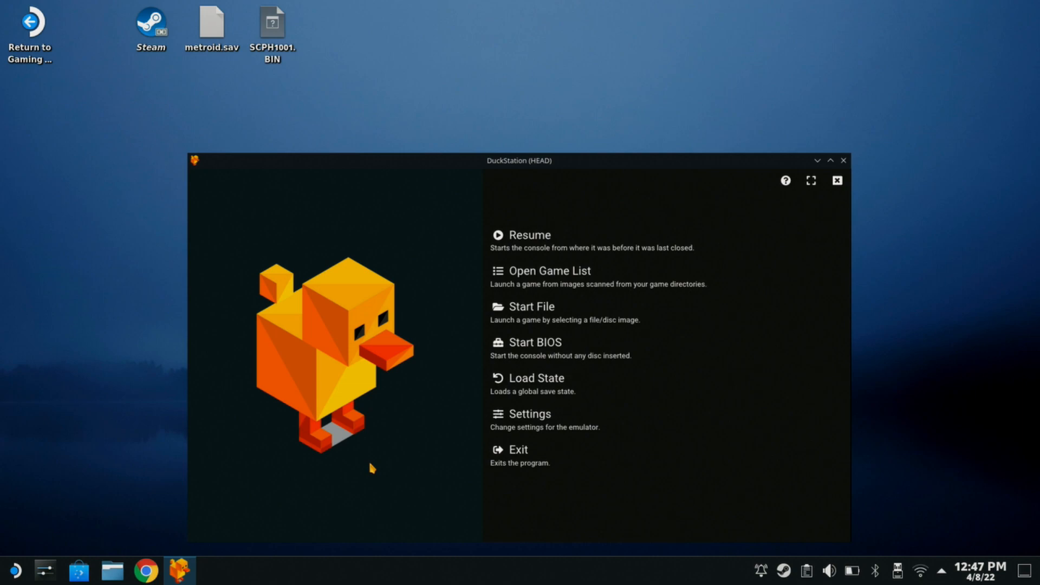
mouse_move(511, 521)
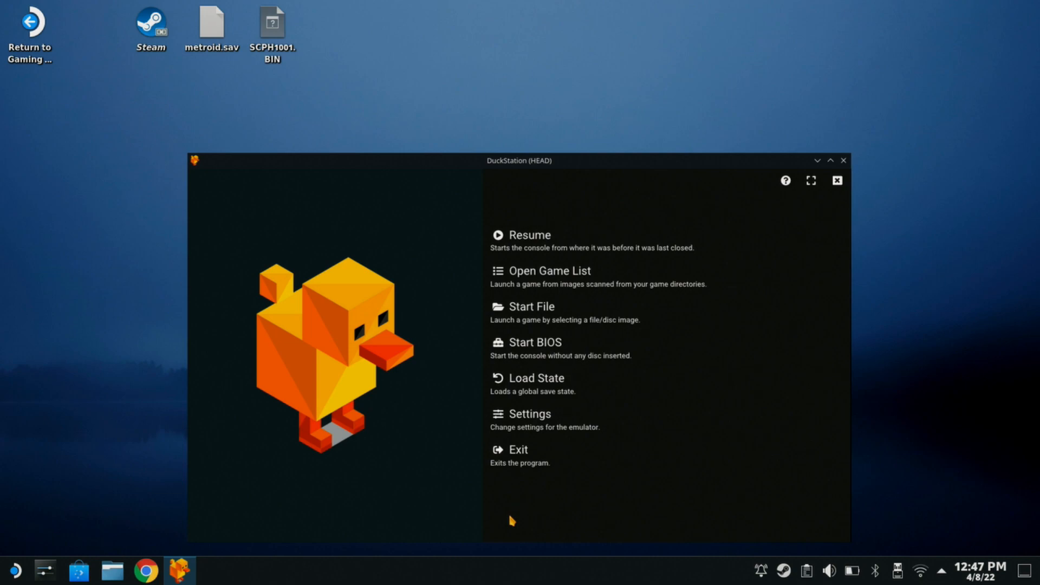
mouse_move(250, 483)
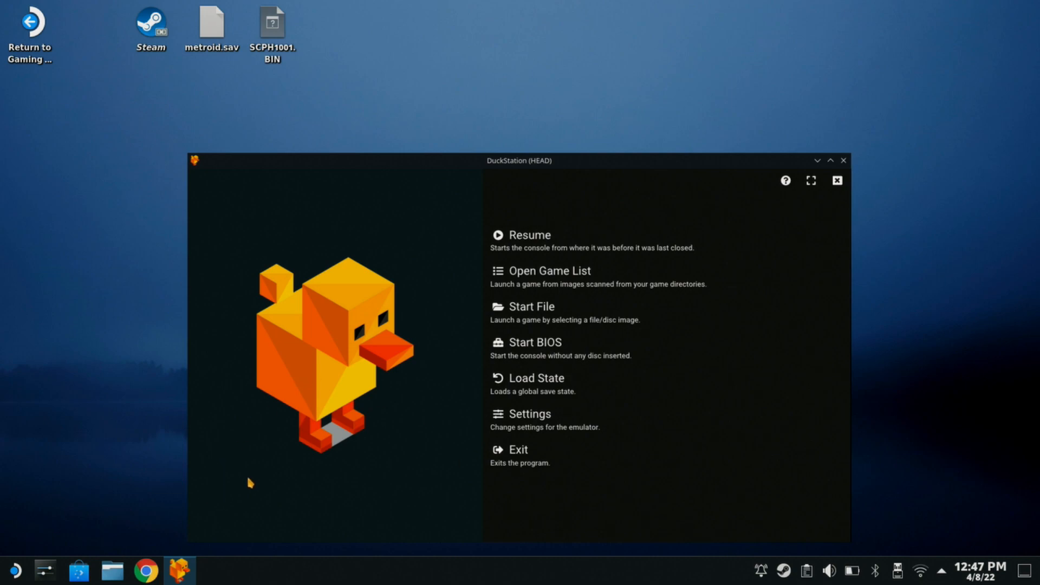
mouse_move(212, 530)
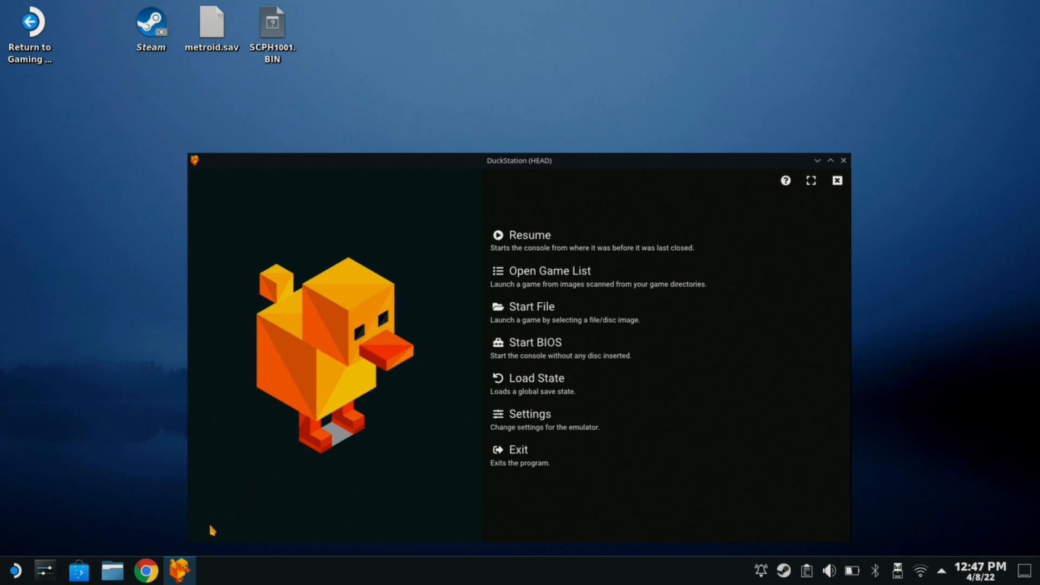
mouse_move(146, 570)
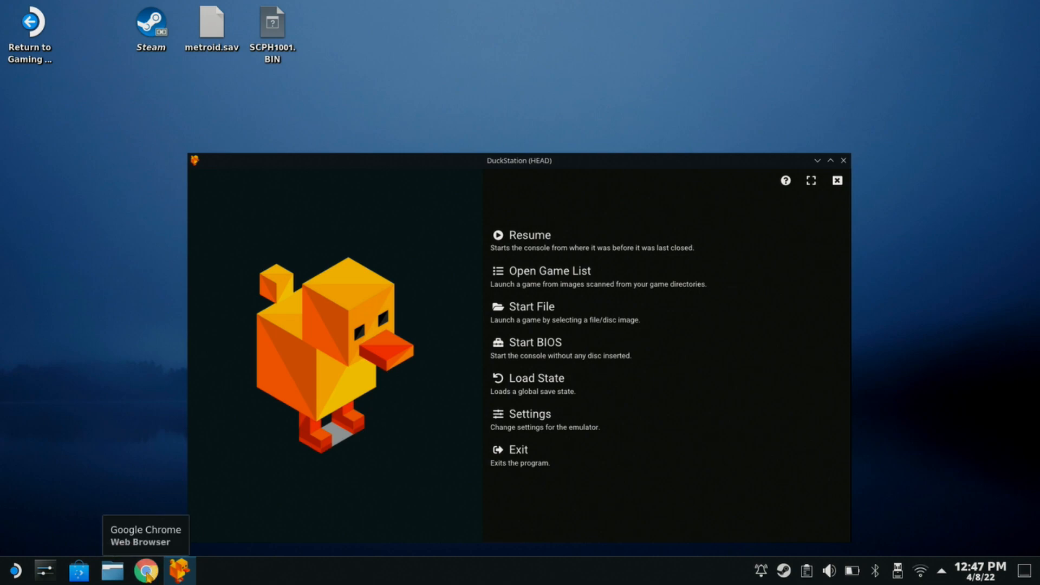
Step: View the hexrom PSX PS1 BIOS download page for SCPH1001.BIN in Chrome
click(145, 571)
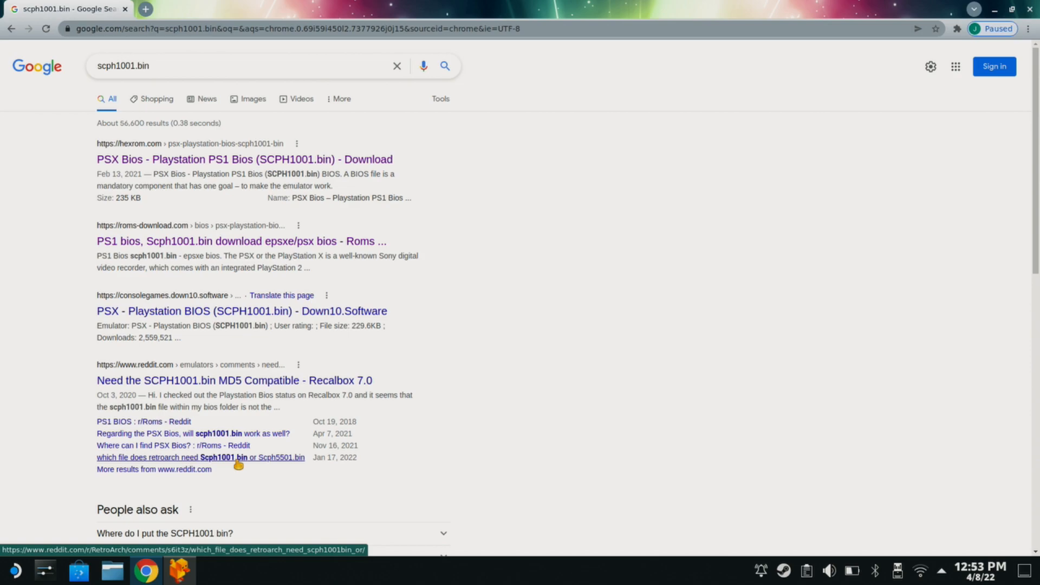
mouse_move(229, 159)
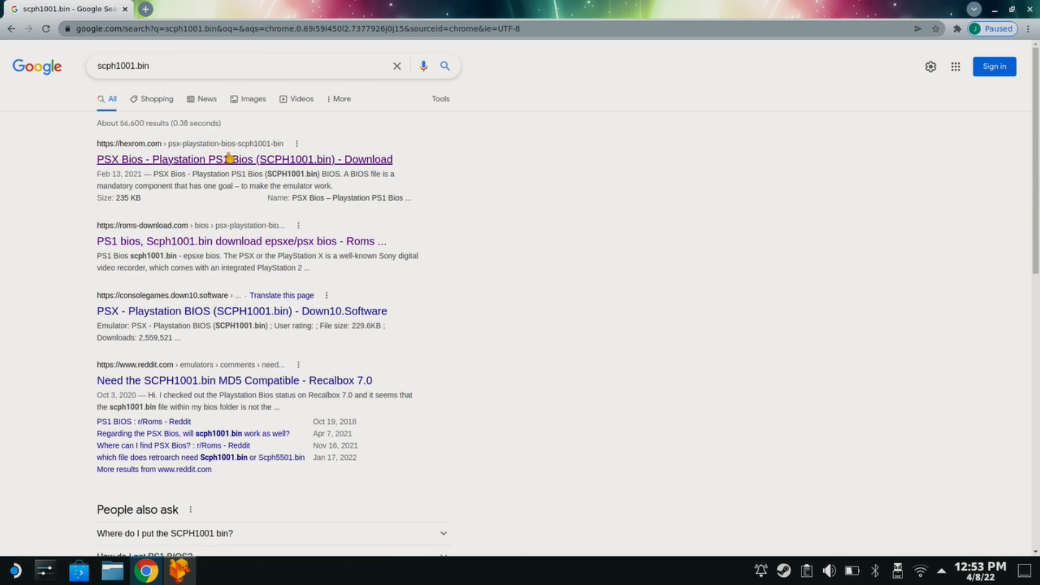
click(244, 159)
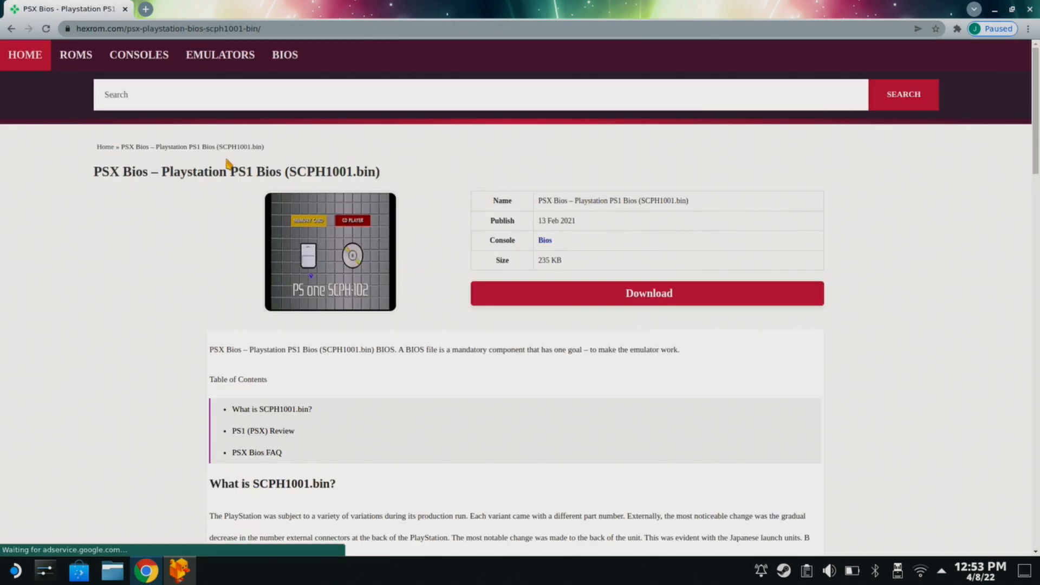
mouse_move(556, 249)
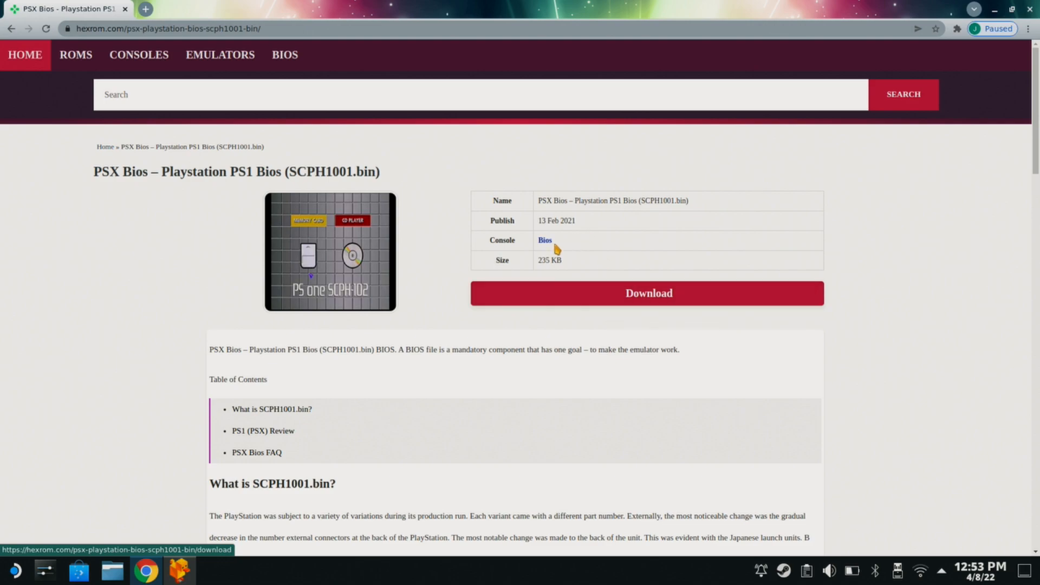
mouse_move(515, 293)
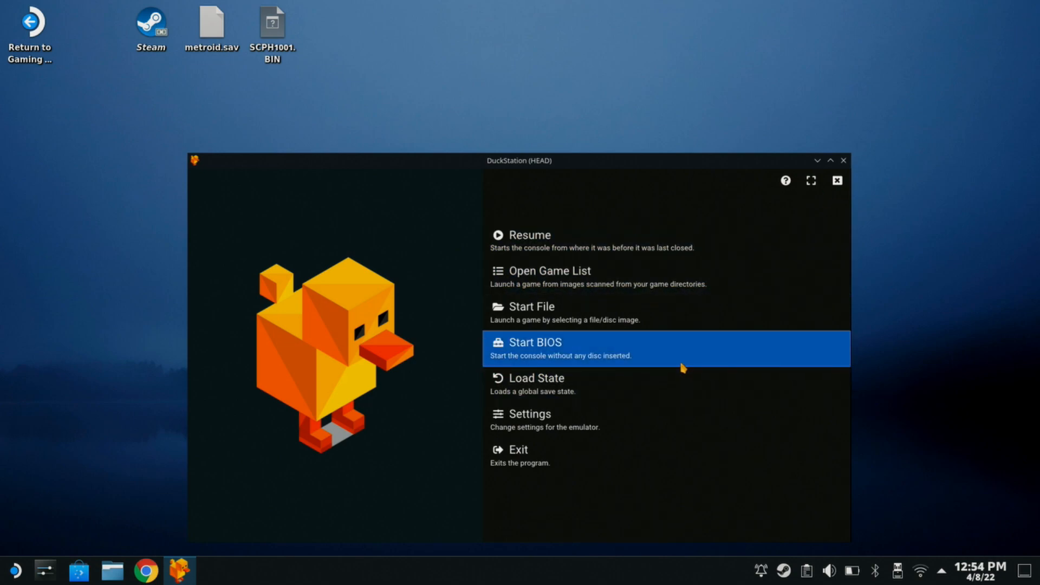
mouse_move(683, 361)
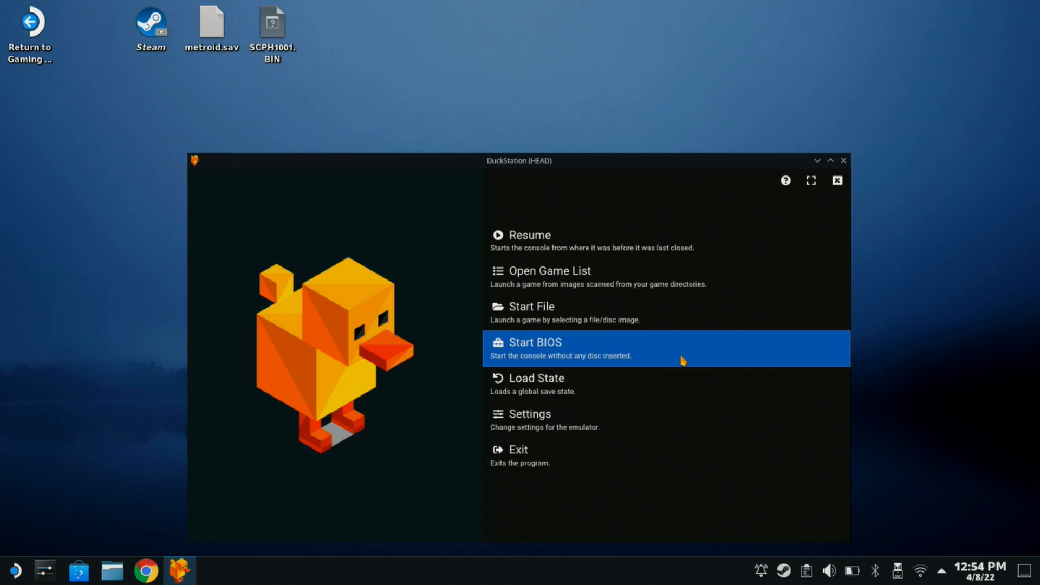
mouse_move(437, 146)
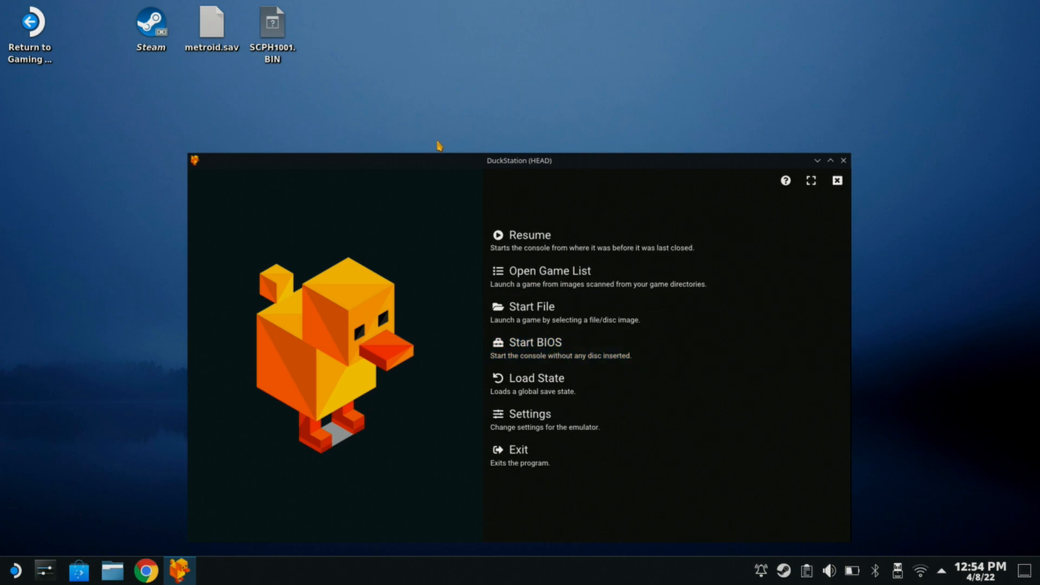
mouse_move(439, 84)
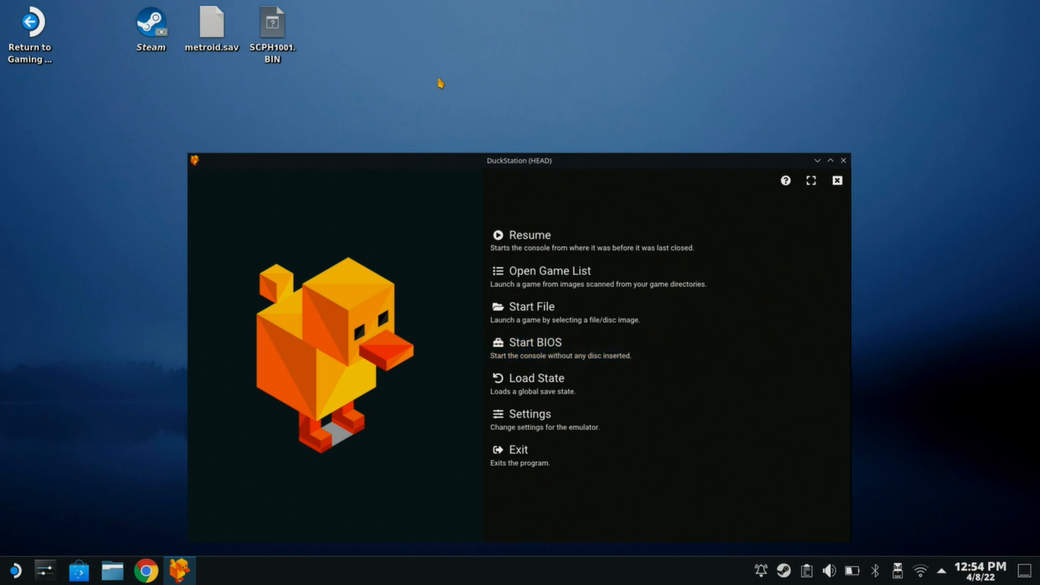
mouse_move(381, 84)
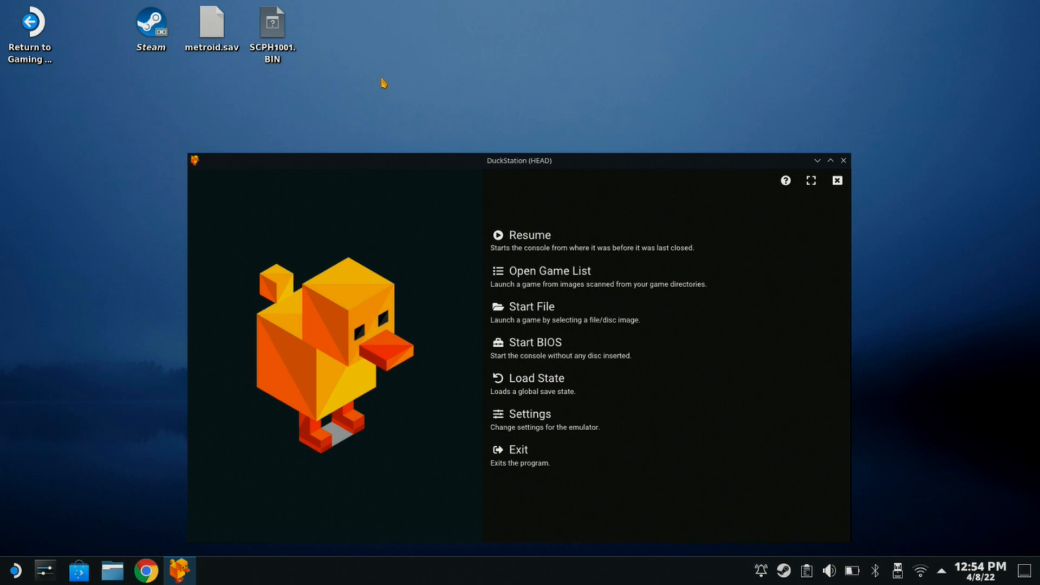
mouse_move(309, 72)
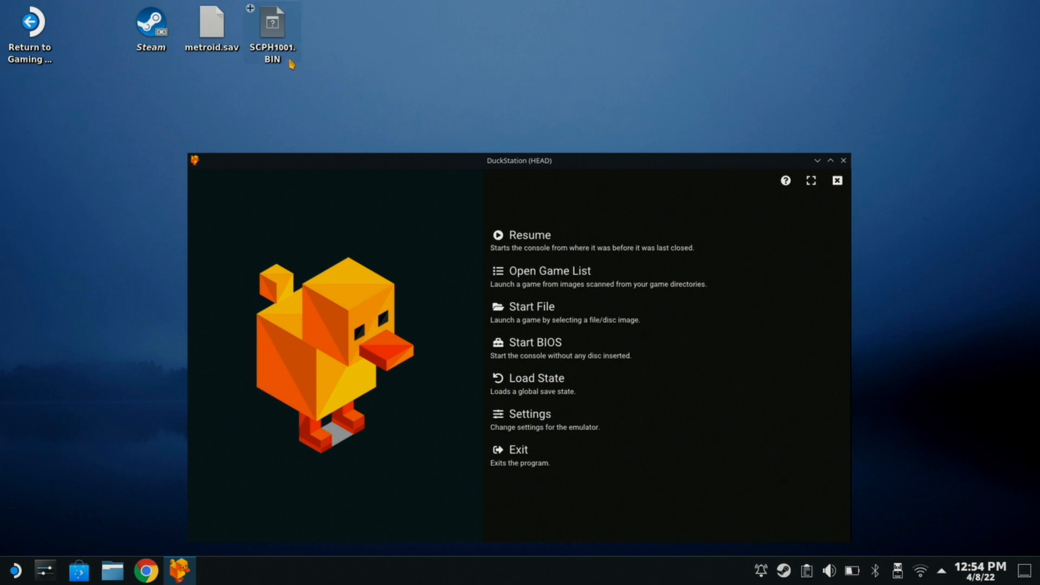
mouse_move(504, 240)
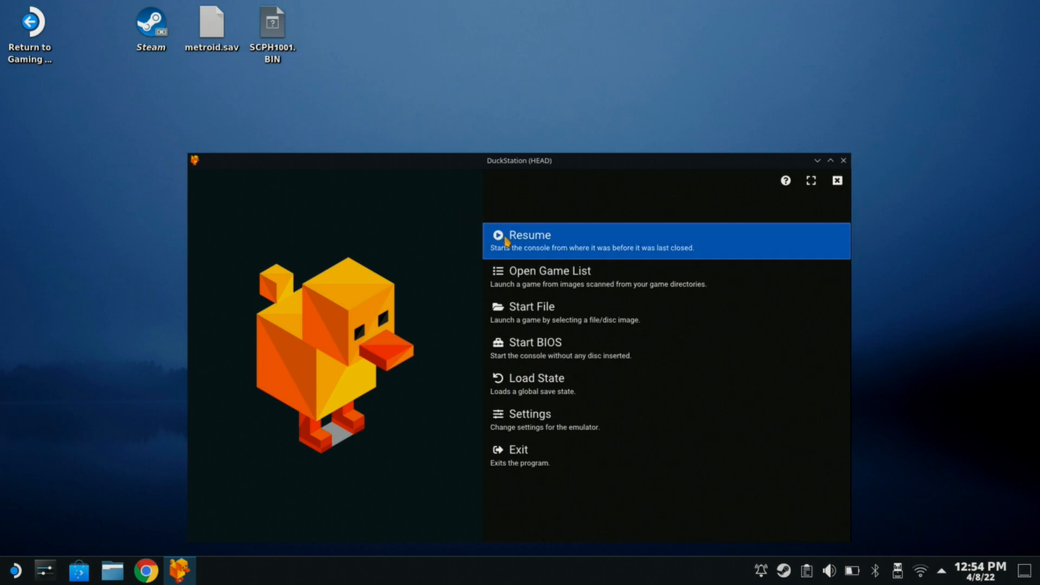
mouse_move(539, 413)
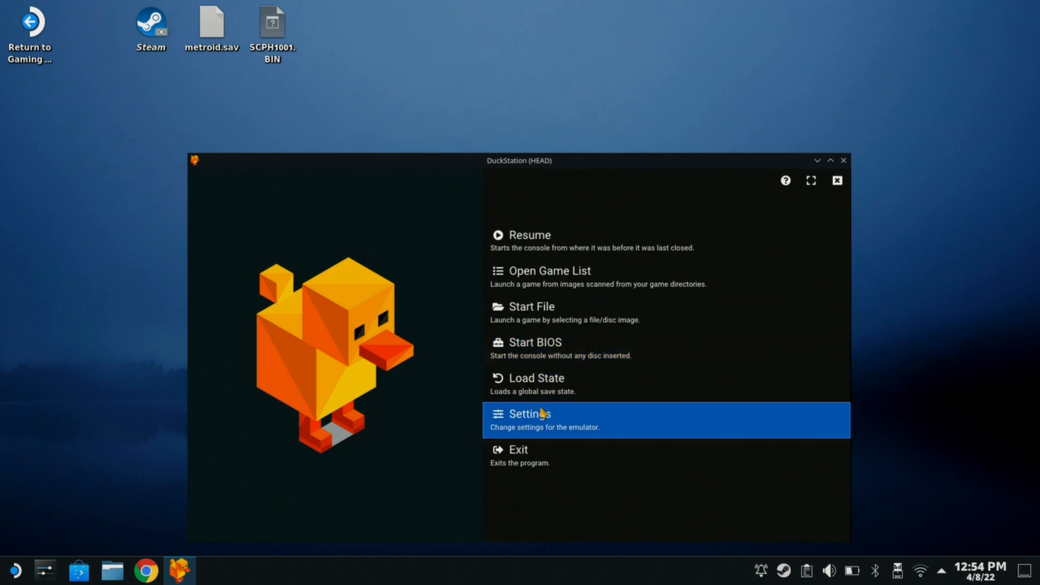
Step: Confirm the NTSC-U BIOS is SCPH1001.BIN from the desktop directory in BIOS Settings
click(531, 421)
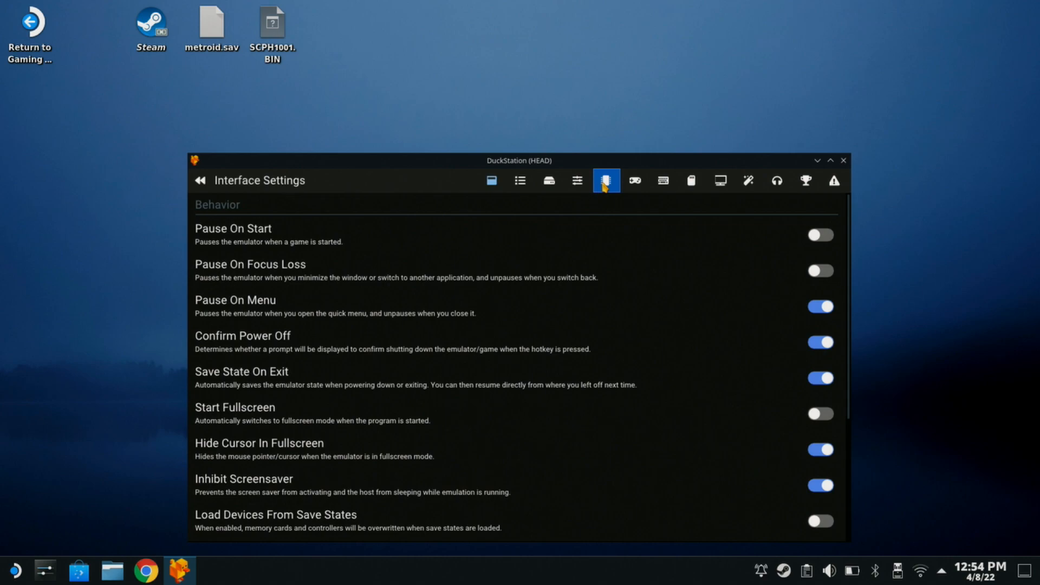
click(577, 181)
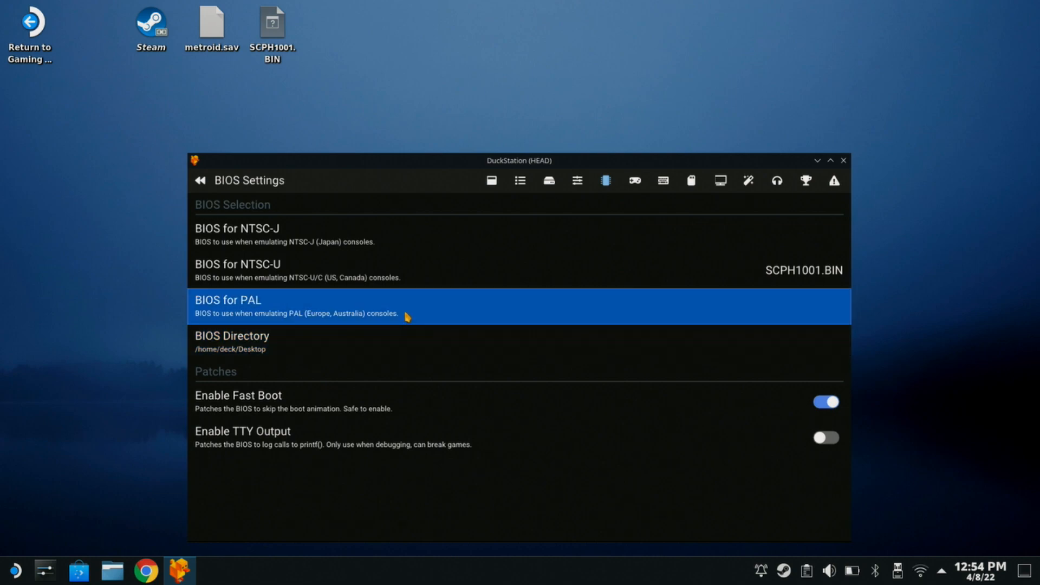
mouse_move(420, 312)
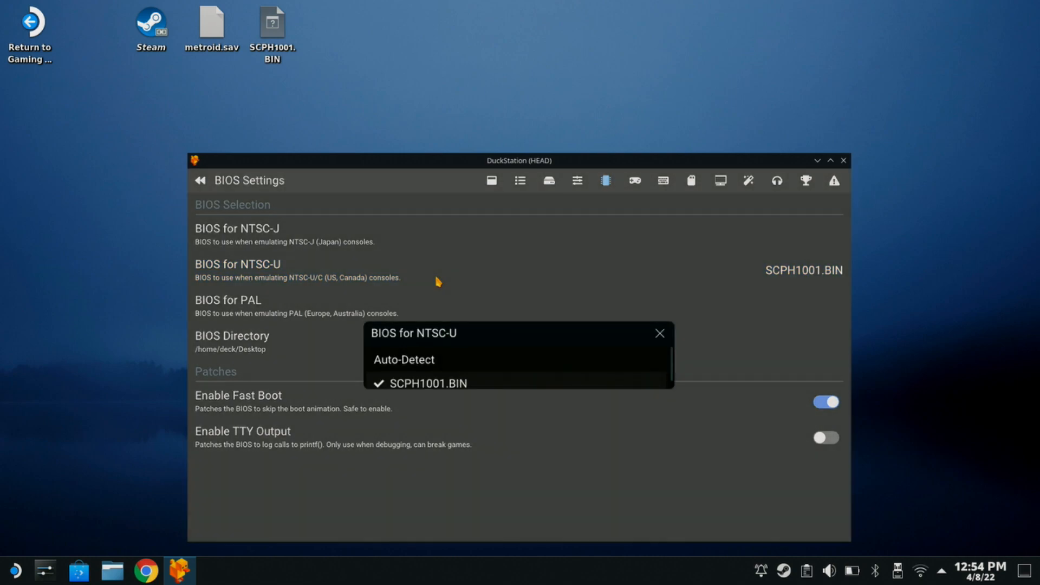
mouse_move(424, 349)
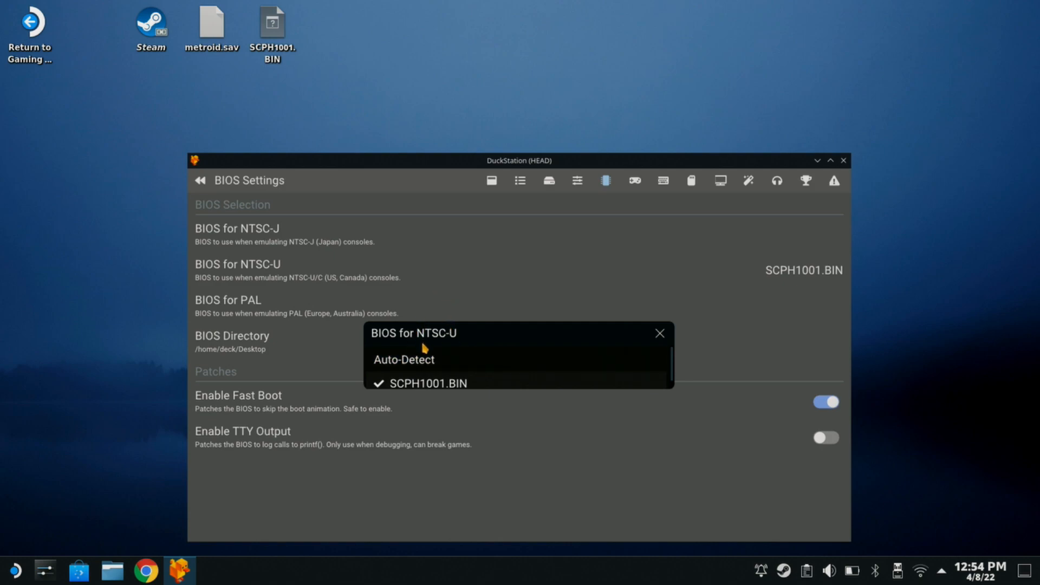
mouse_move(563, 413)
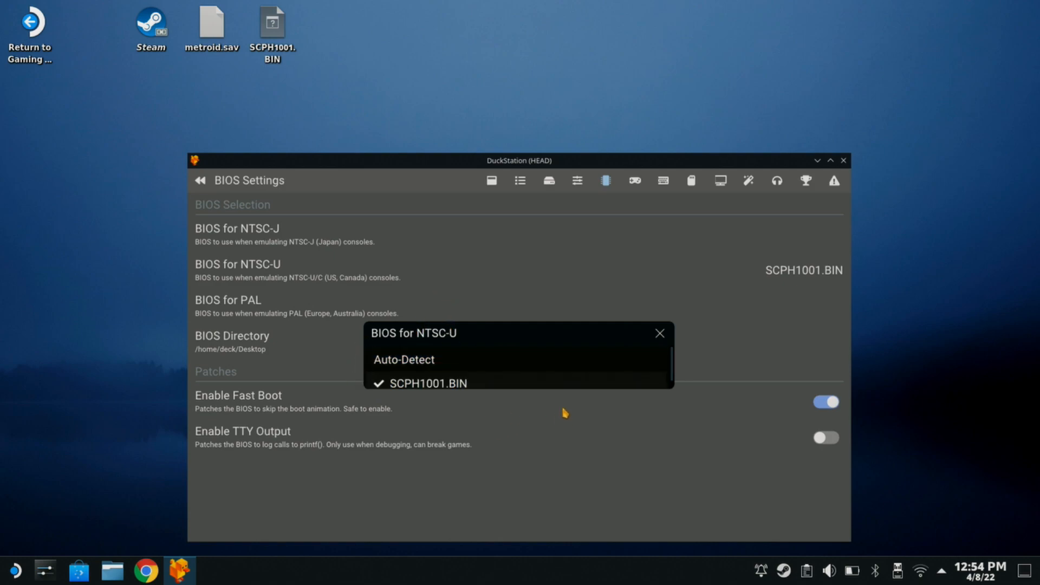
mouse_move(660, 334)
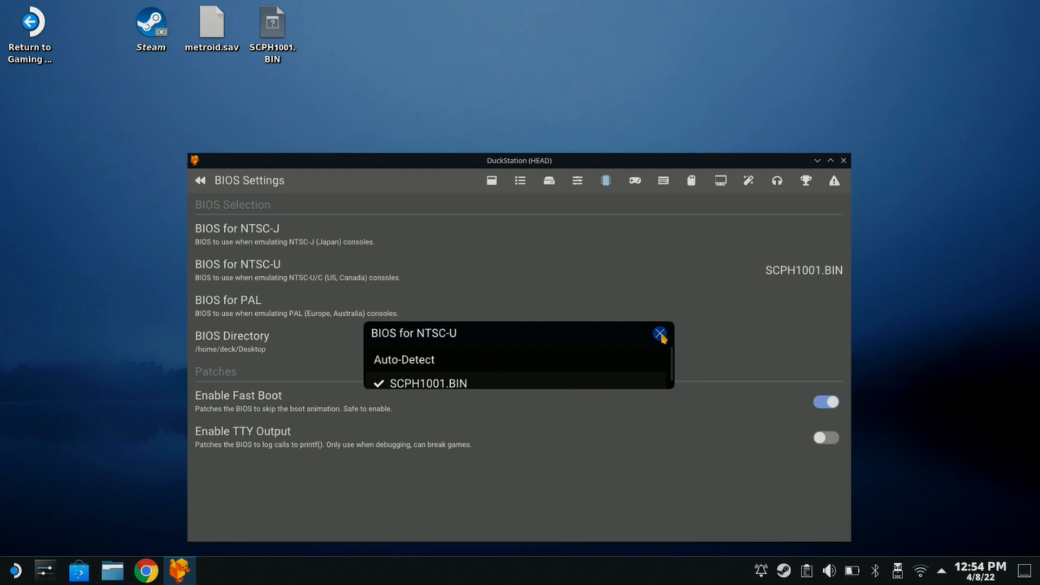
click(660, 335)
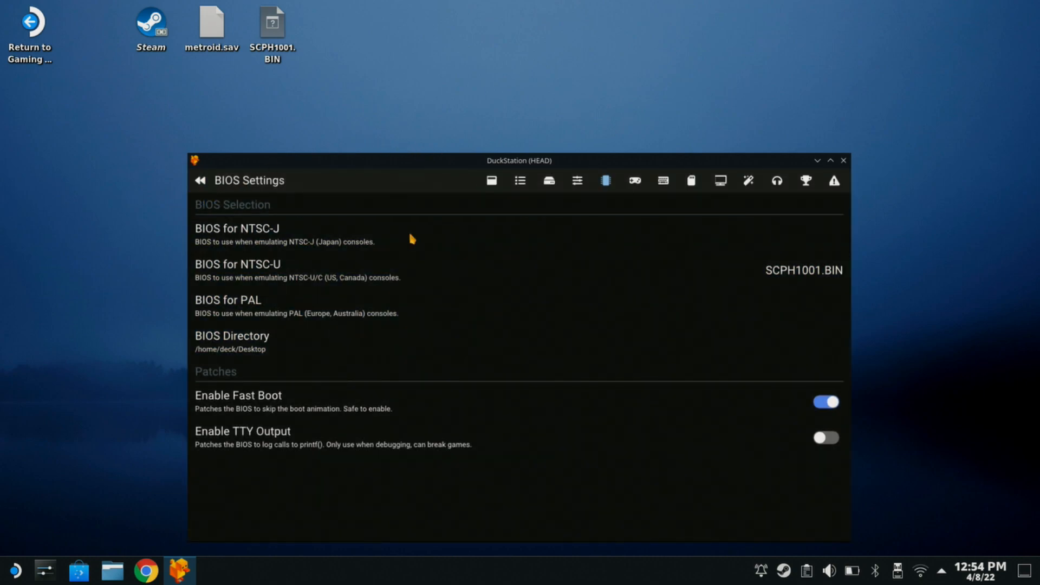
mouse_move(633, 181)
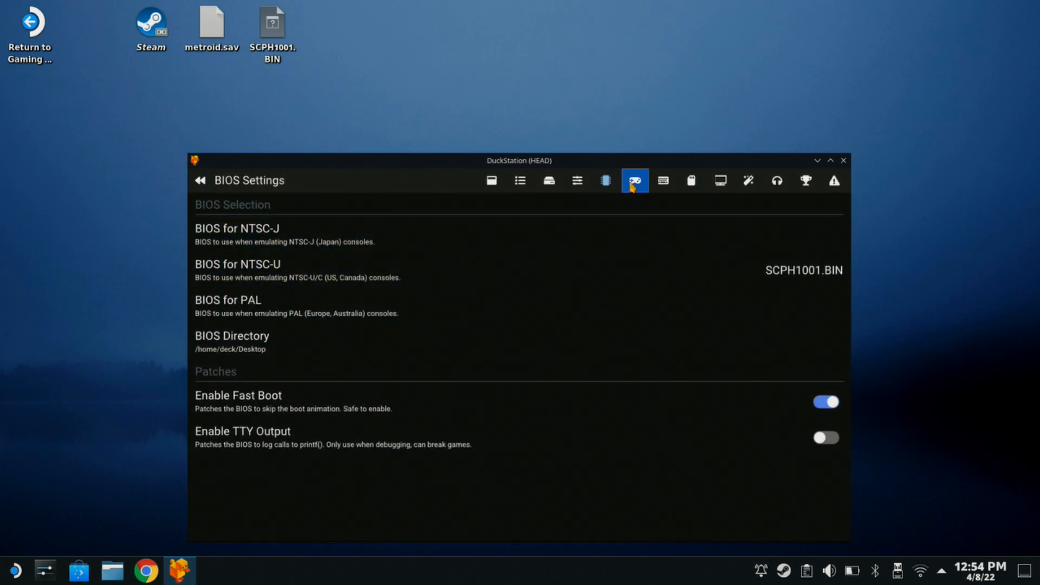
Step: Bind Port 1 Start, Triangle and the remaining buttons to Controller0 gamepad inputs
click(634, 181)
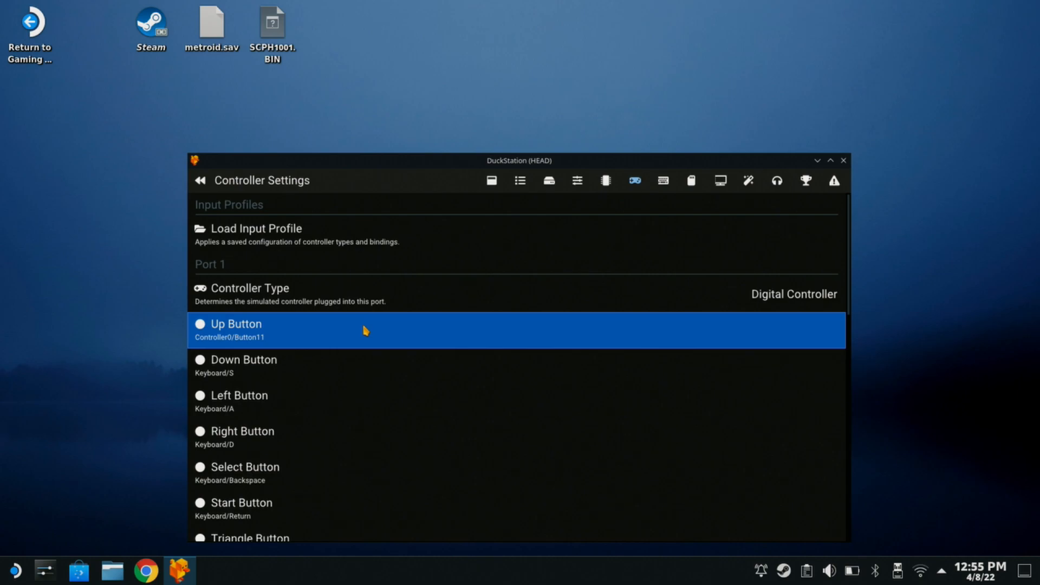
mouse_move(369, 342)
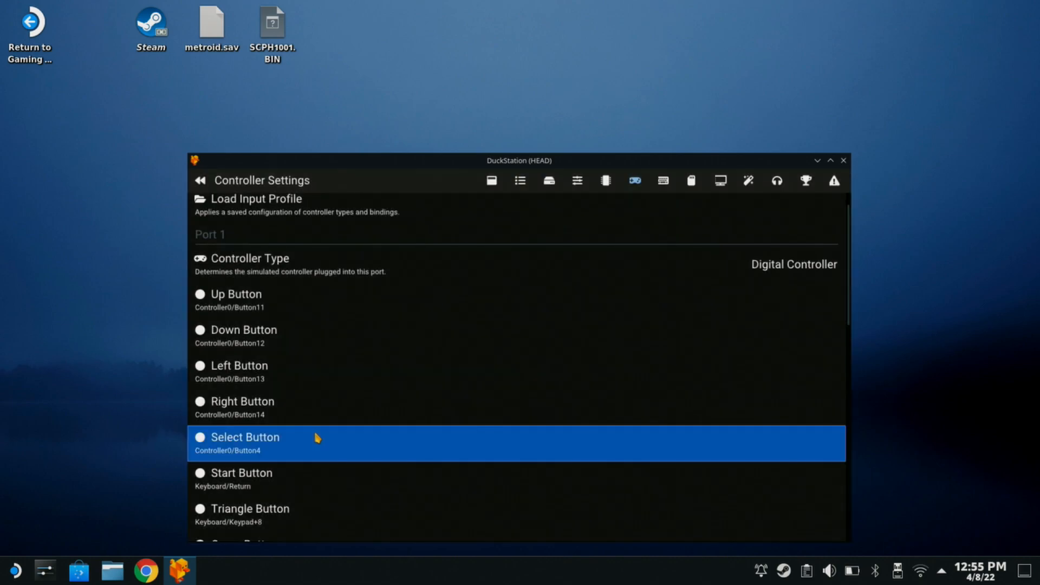
click(240, 473)
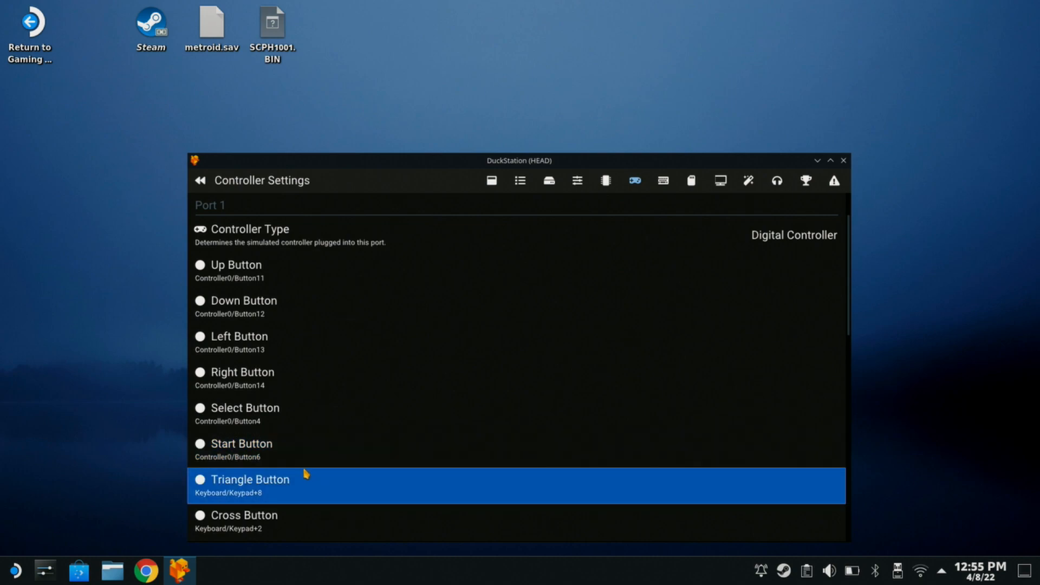
click(408, 451)
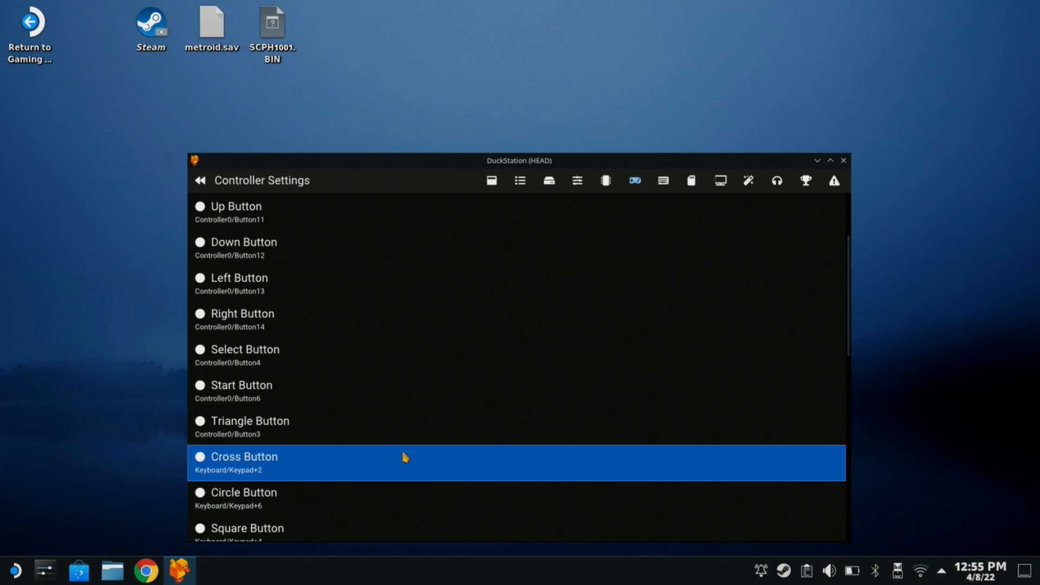
scroll(down, 3)
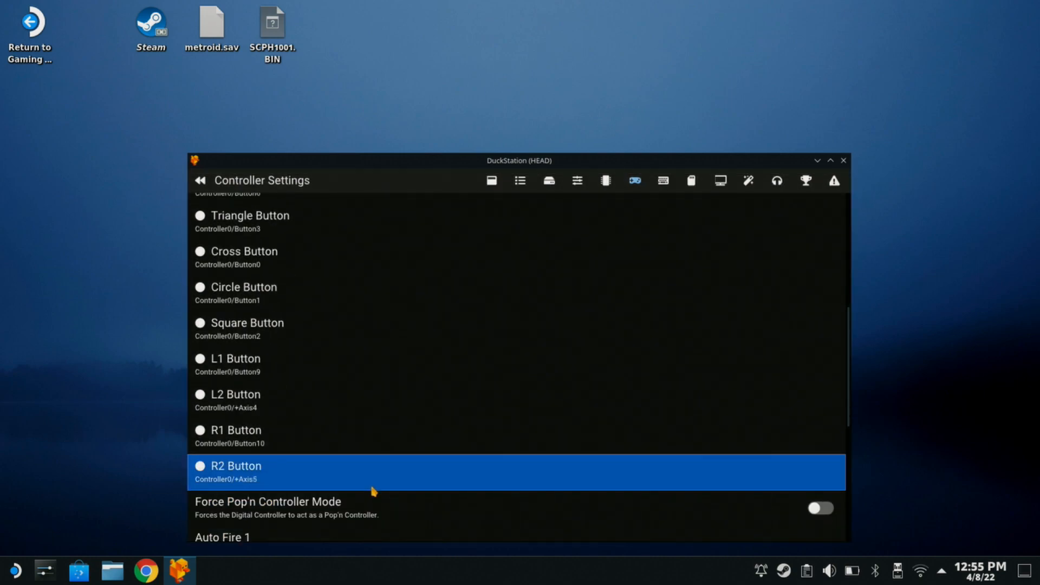
scroll(down, 3)
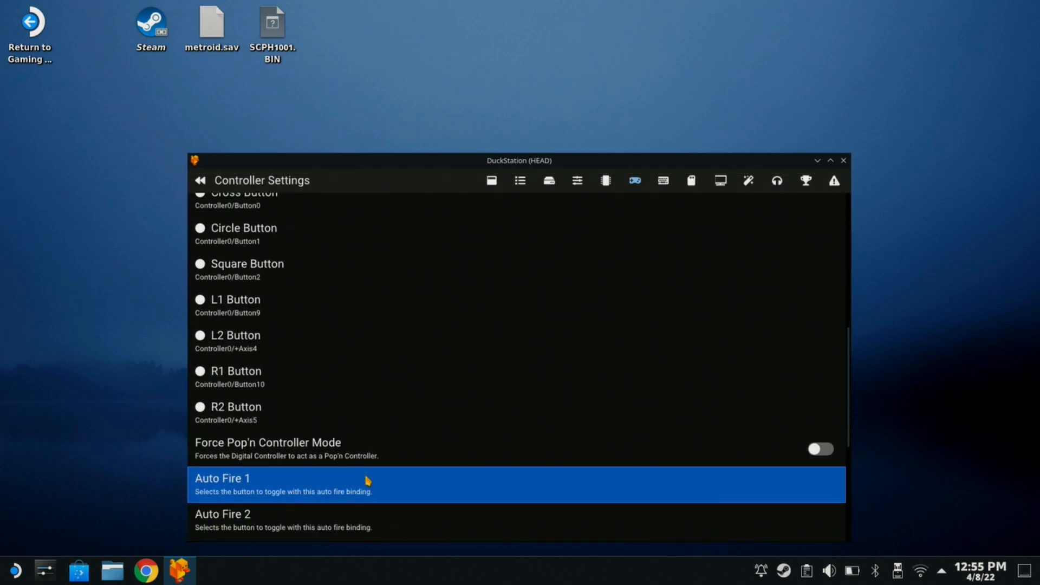
scroll(down, 3)
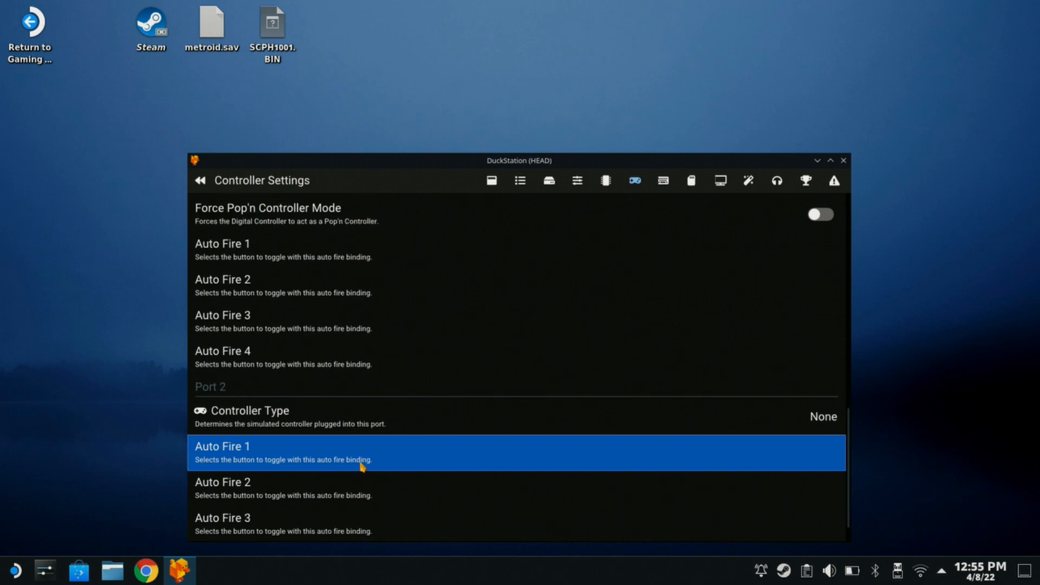
scroll(up, 3)
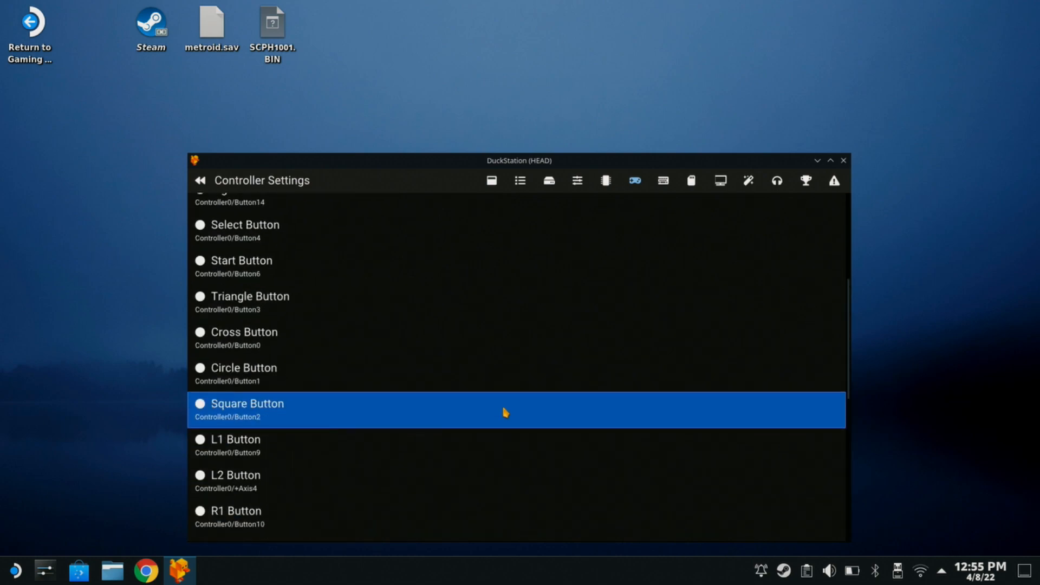
scroll(up, 3)
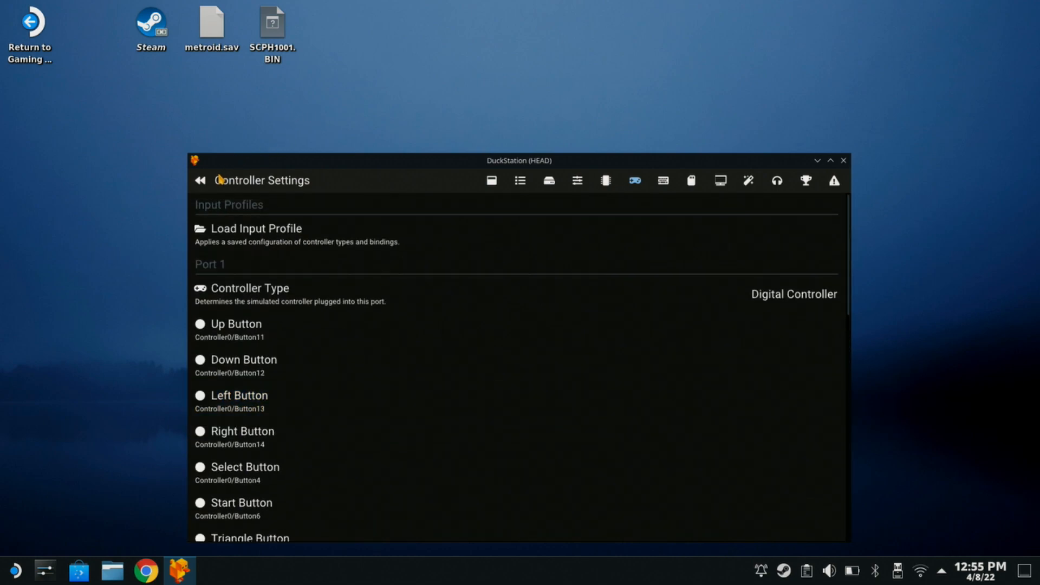
Step: Return from settings to DuckStation's start screen and its game list
click(197, 181)
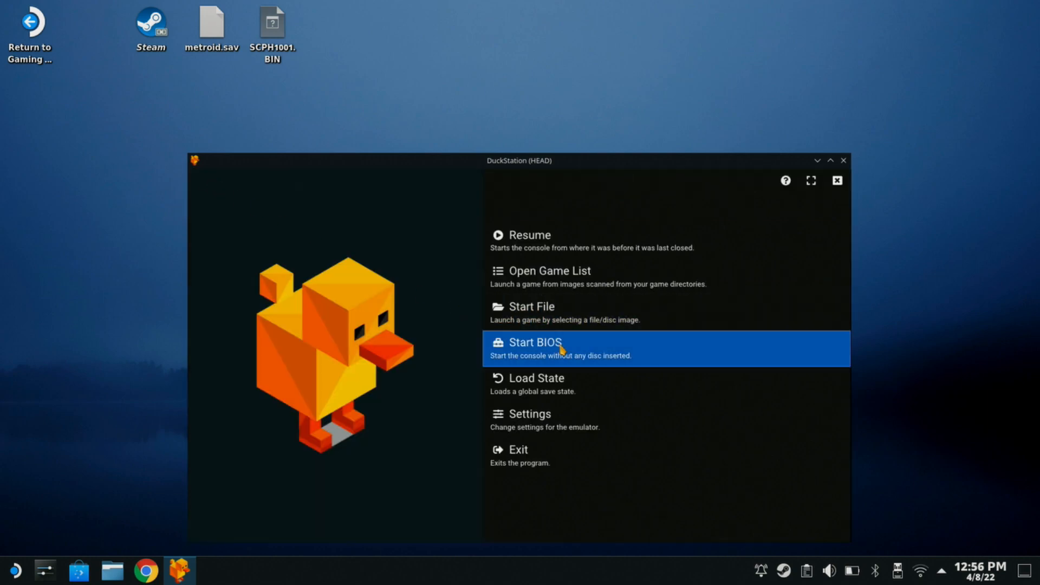
mouse_move(541, 270)
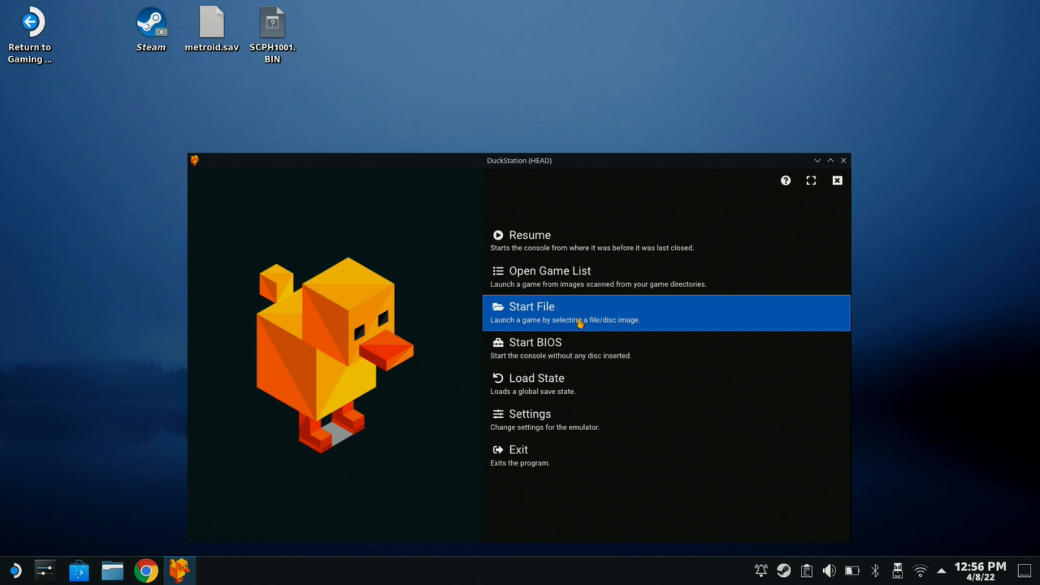
mouse_move(595, 305)
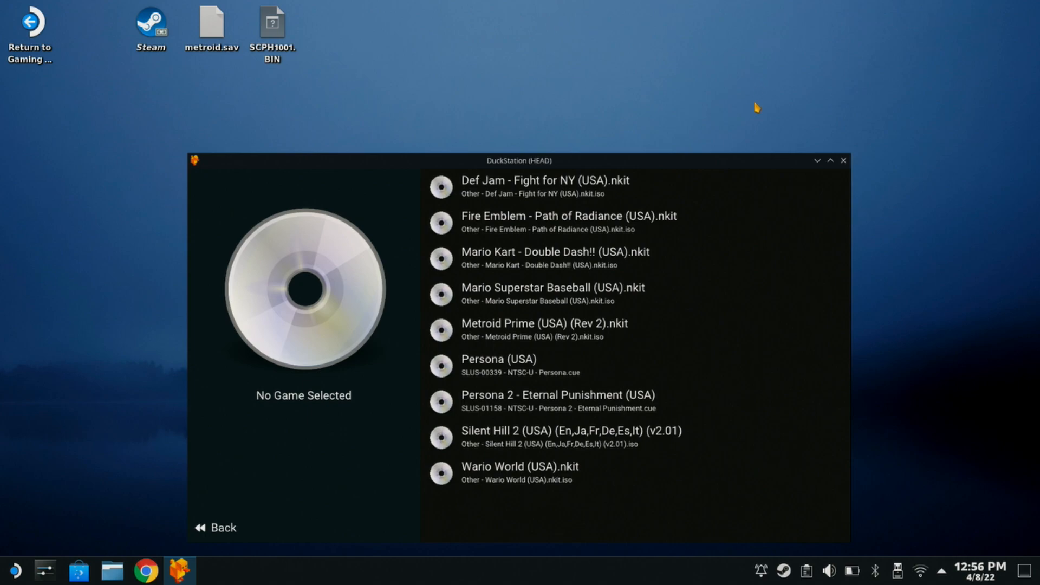
Step: Launch Persona 2 - Eternal Punishment from the game list and make it fullscreen
click(557, 401)
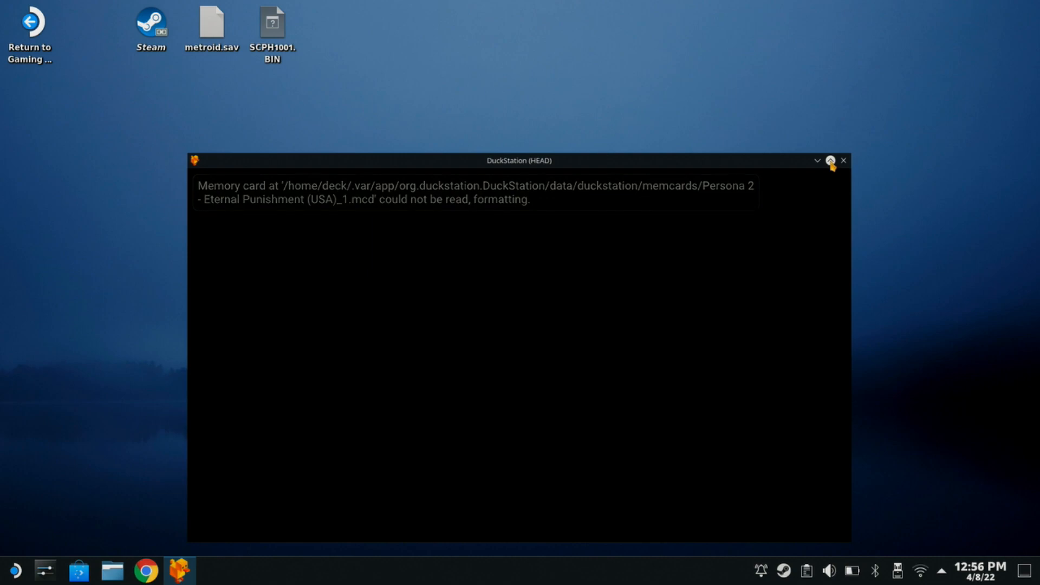
click(831, 161)
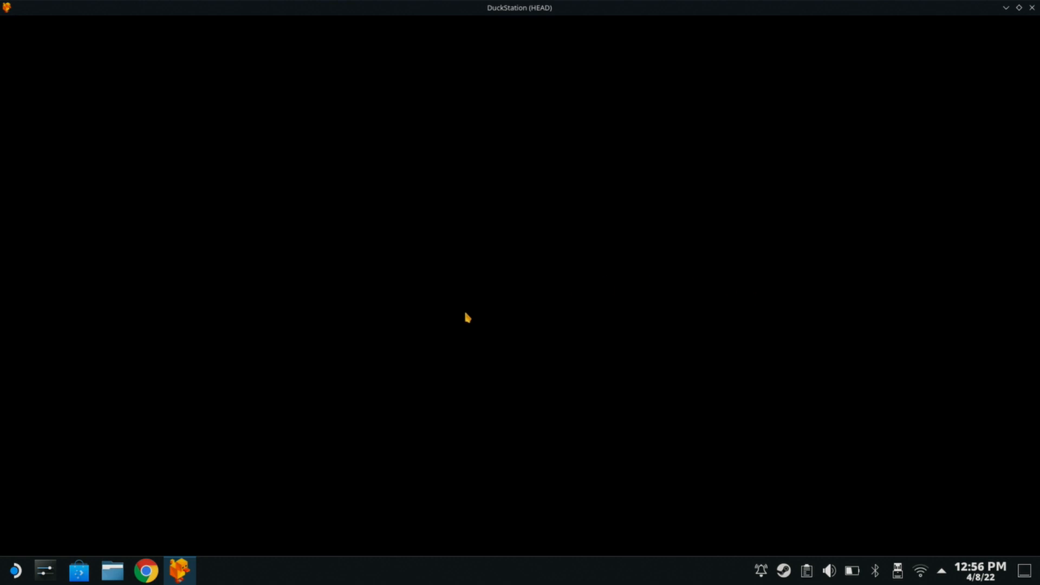